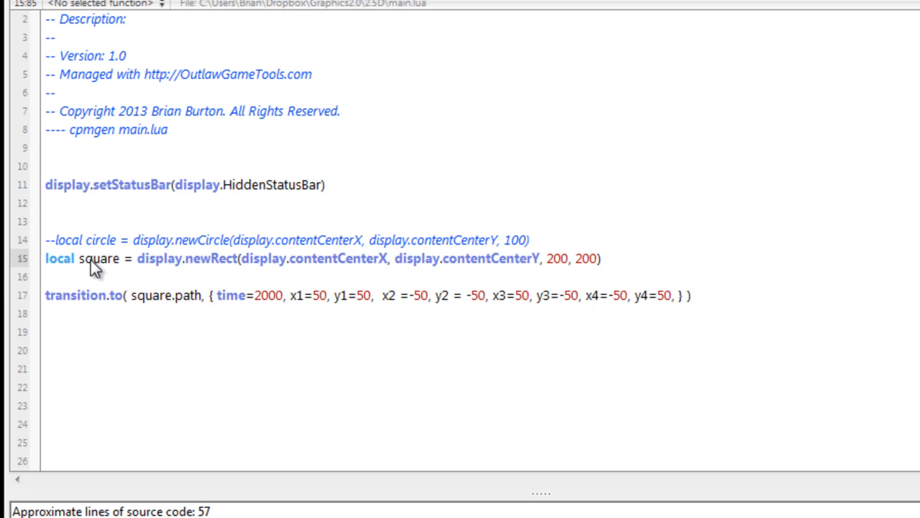
mouse_move(123, 267)
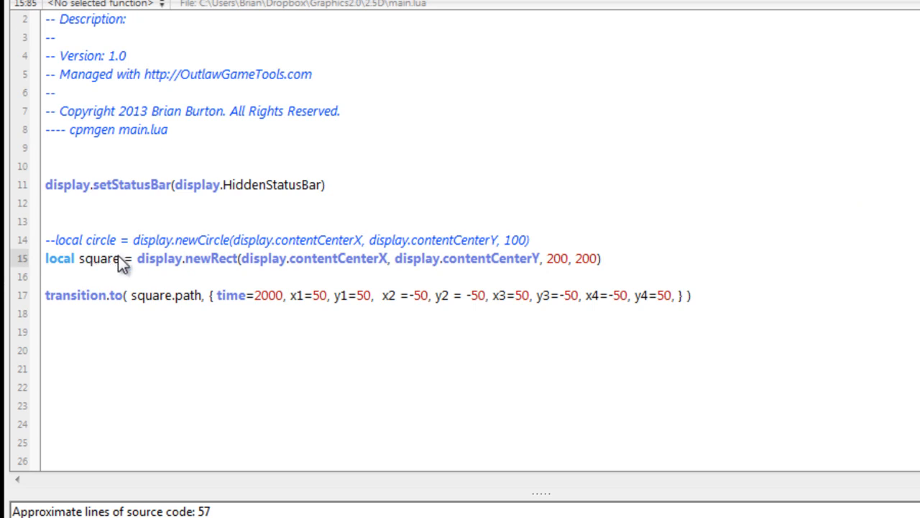
mouse_move(121, 259)
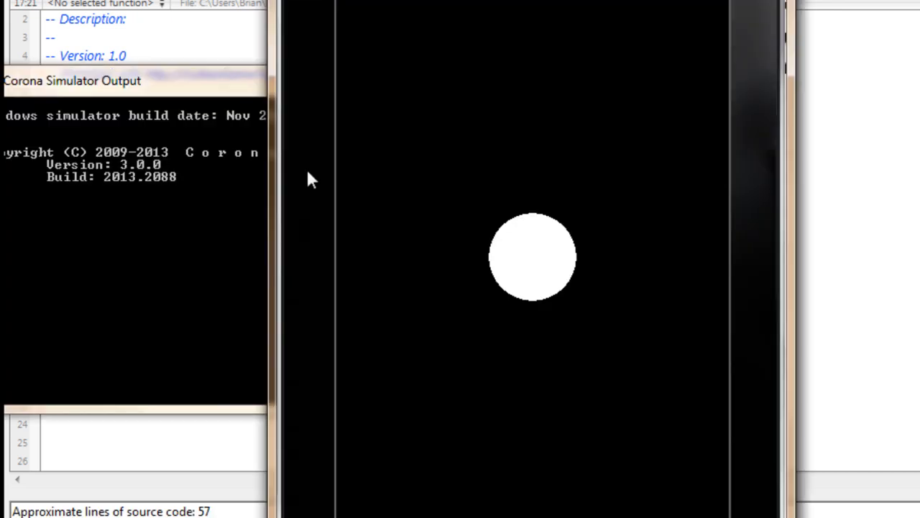
mouse_move(210, 104)
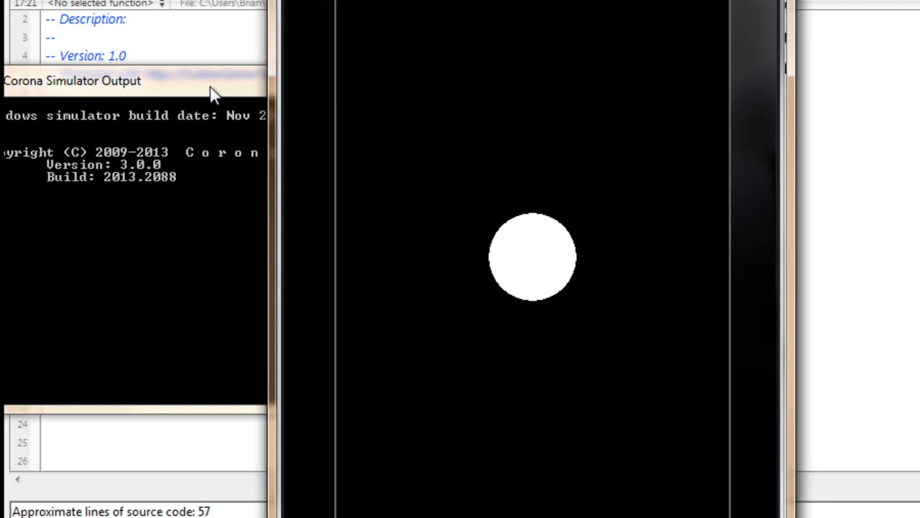
mouse_move(421, 270)
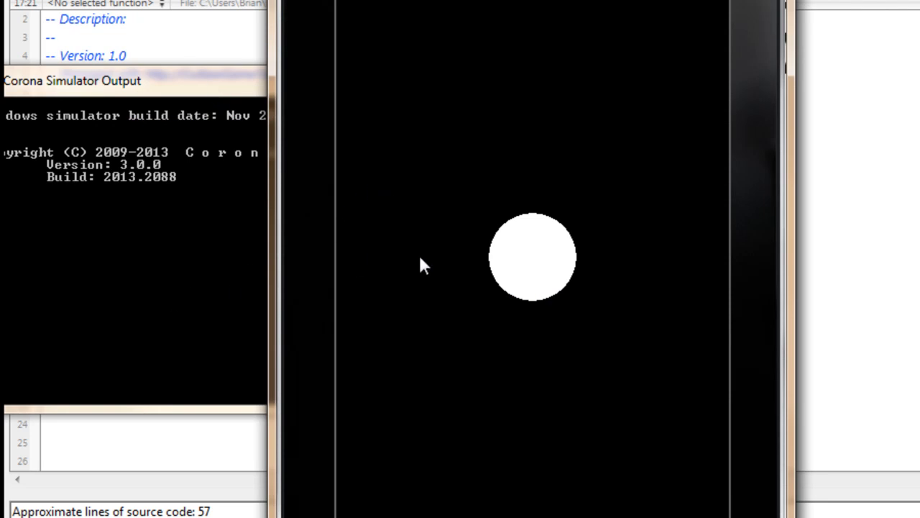
mouse_move(551, 272)
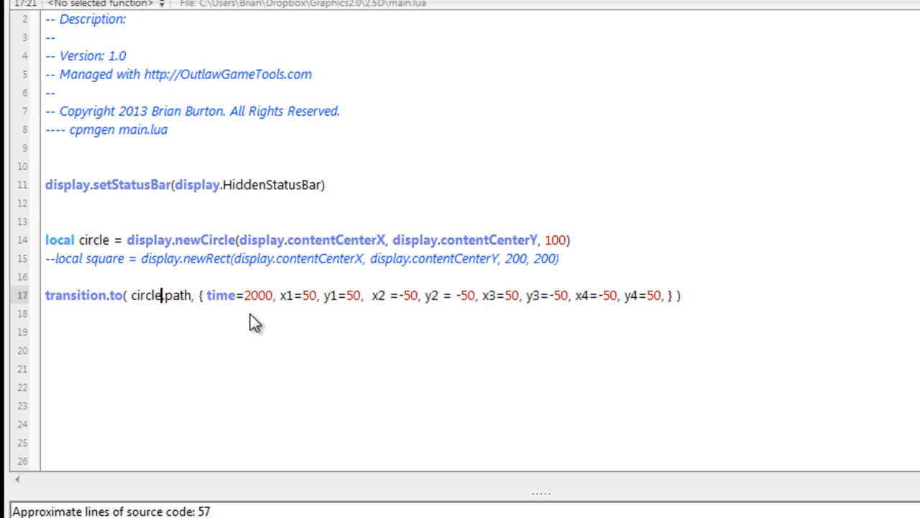
mouse_move(94, 295)
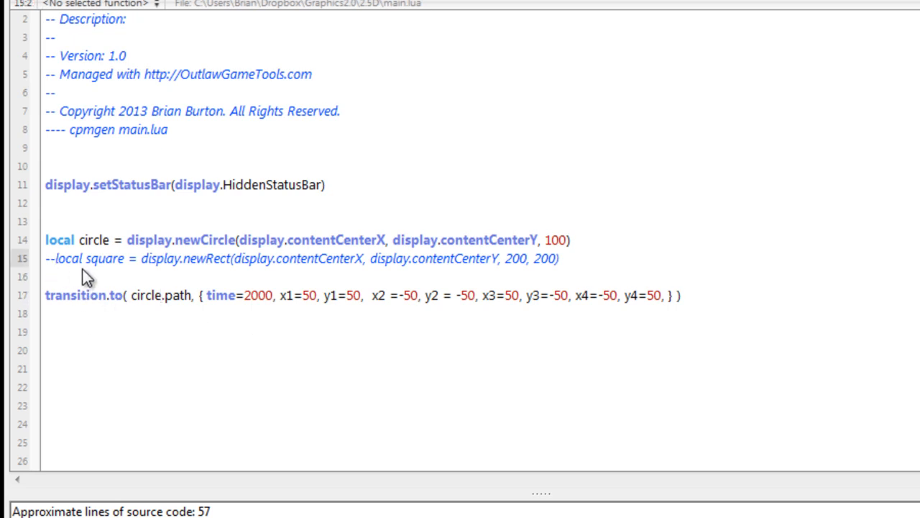
mouse_move(161, 278)
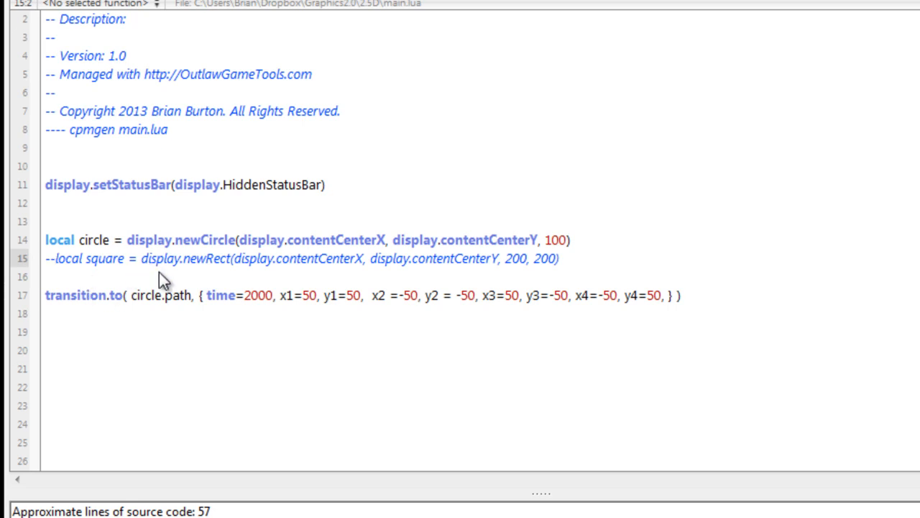
mouse_move(63, 278)
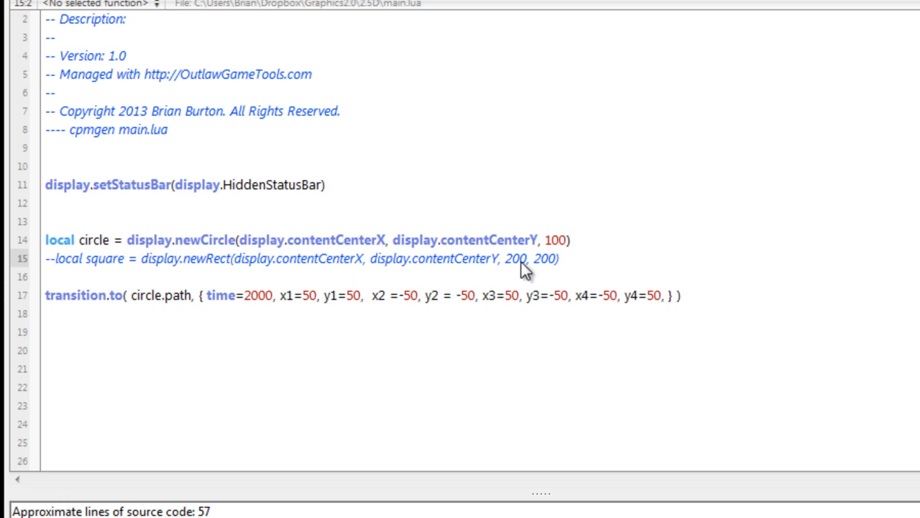
mouse_move(224, 315)
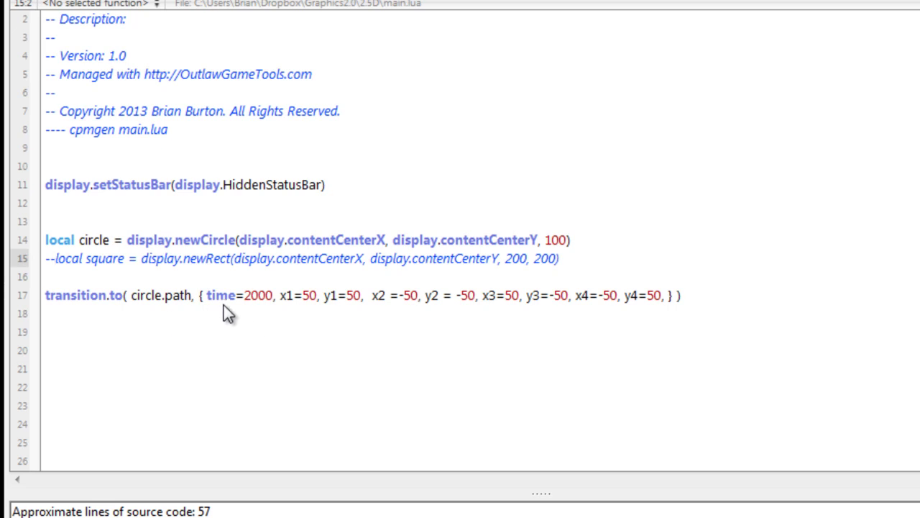
mouse_move(167, 312)
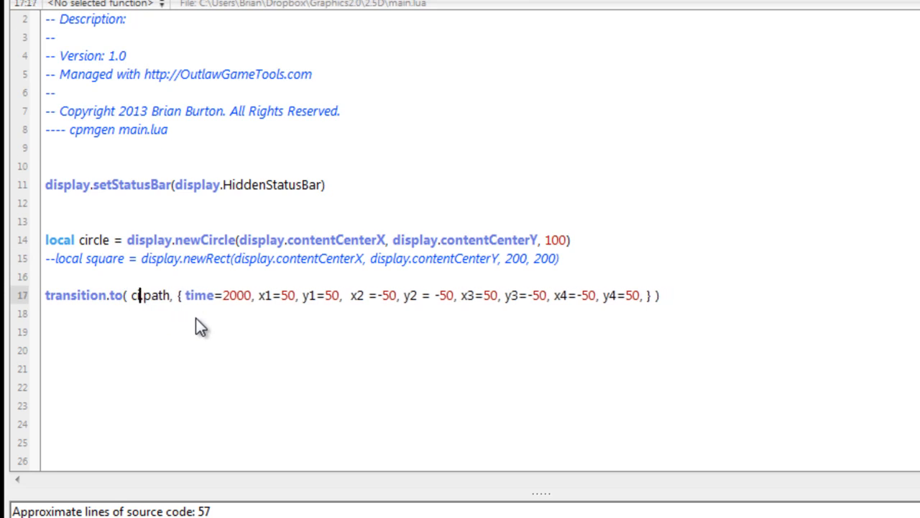
- Retarget transition.to to square.path and re-enable the newRect line instead of newCircle
text(square.)
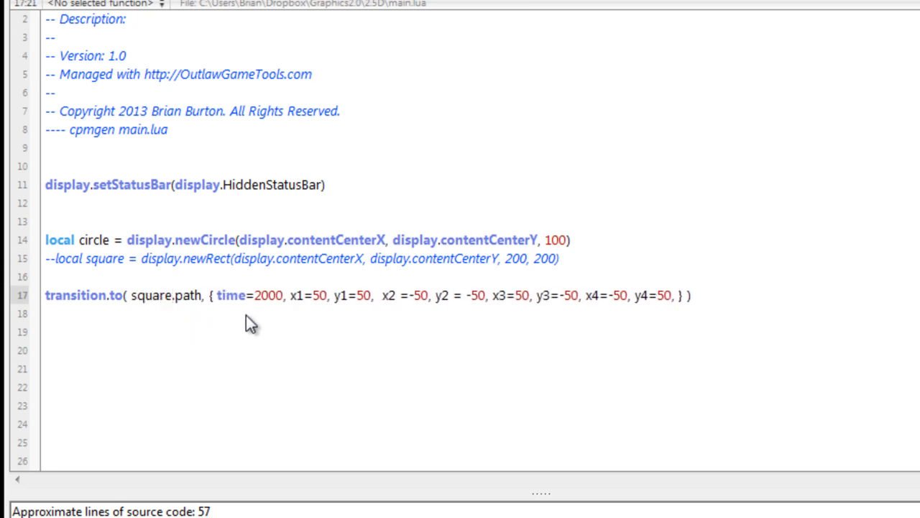
mouse_move(356, 323)
text(--)
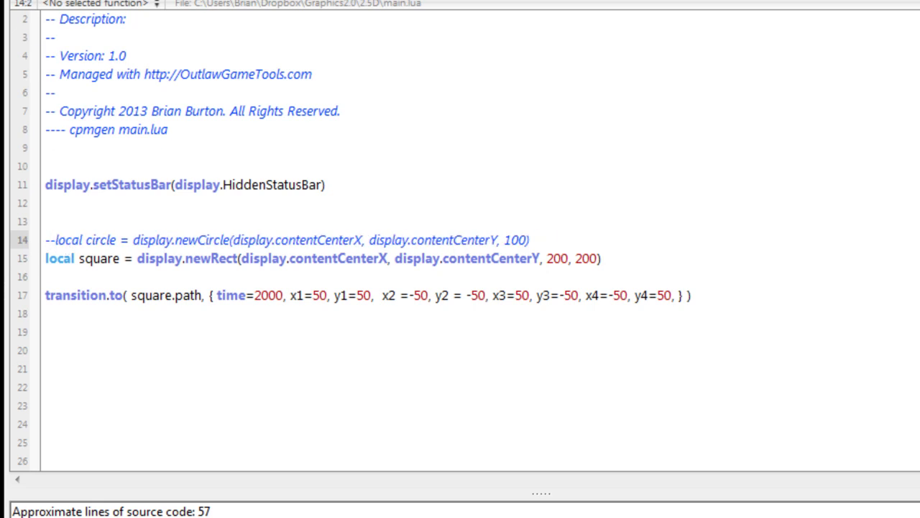
click(54, 240)
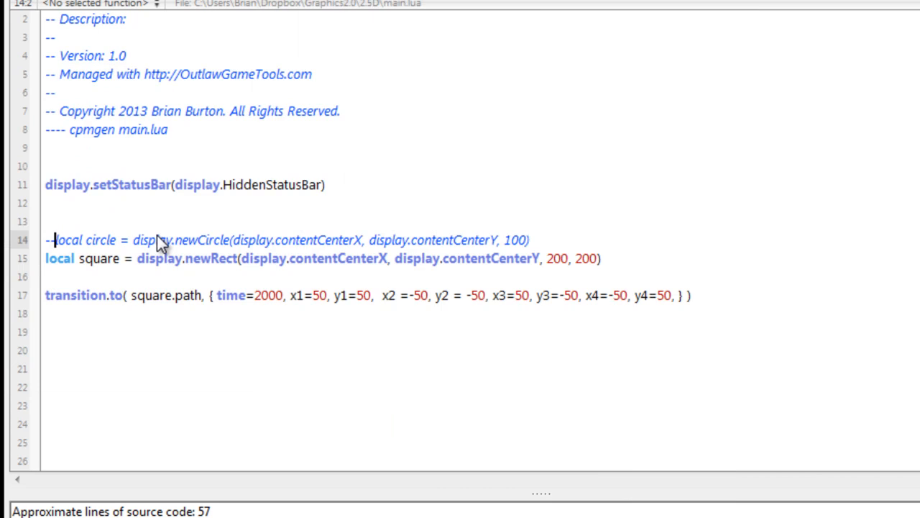
mouse_move(167, 243)
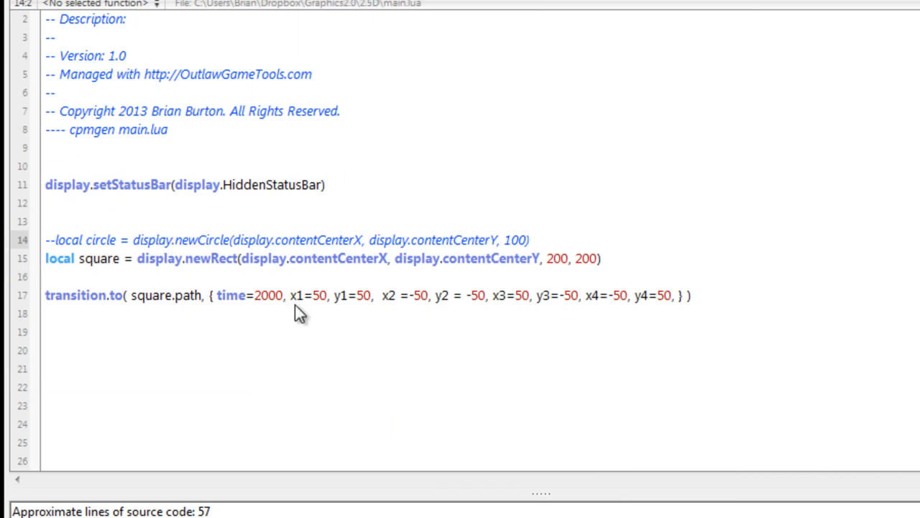
mouse_move(310, 335)
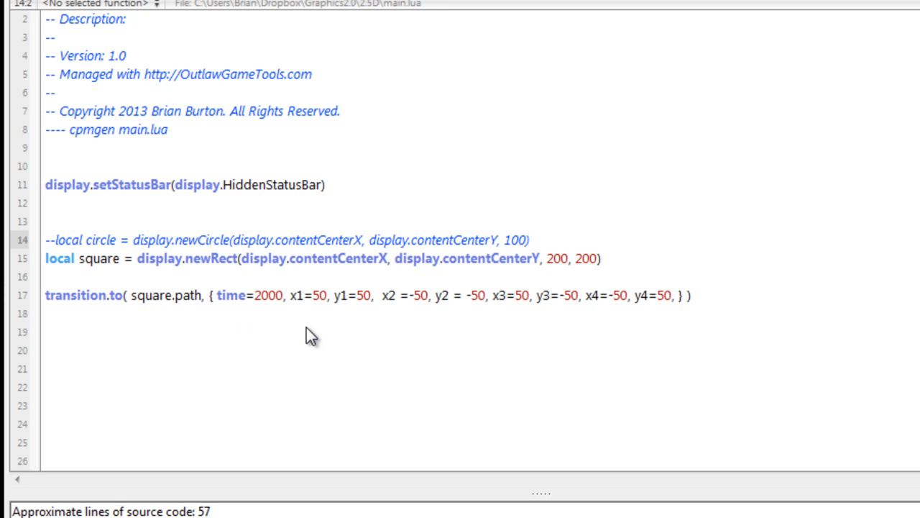
mouse_move(217, 332)
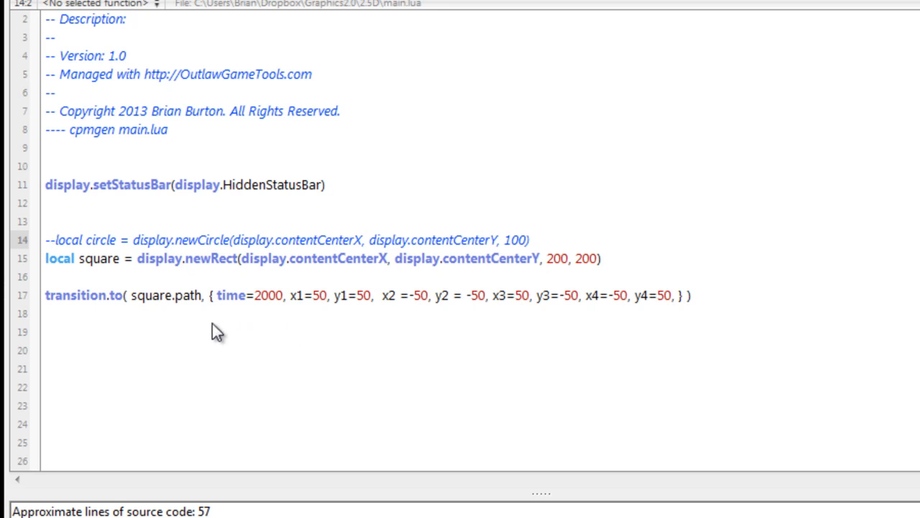
mouse_move(208, 317)
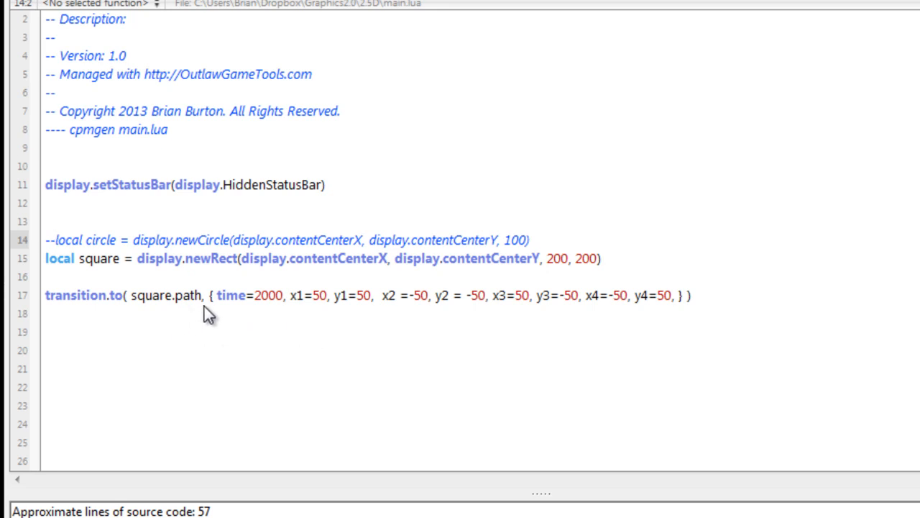
mouse_move(219, 312)
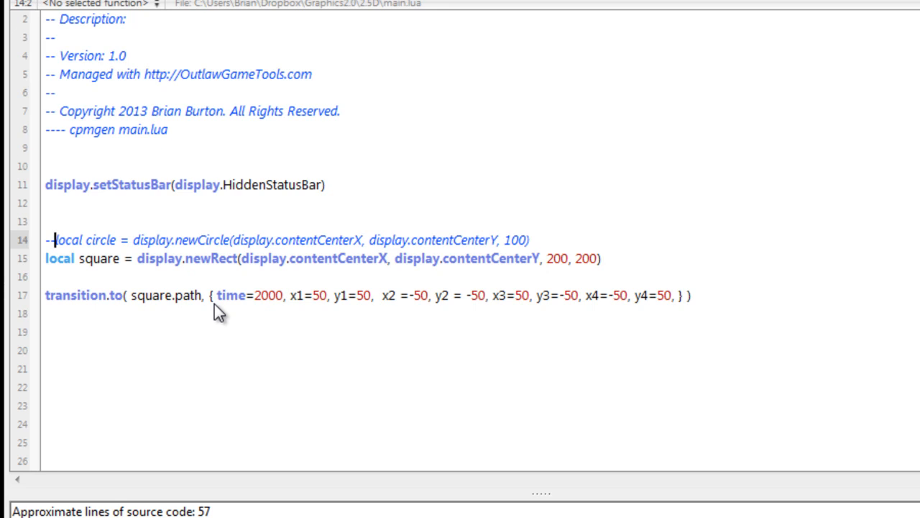
text(-)
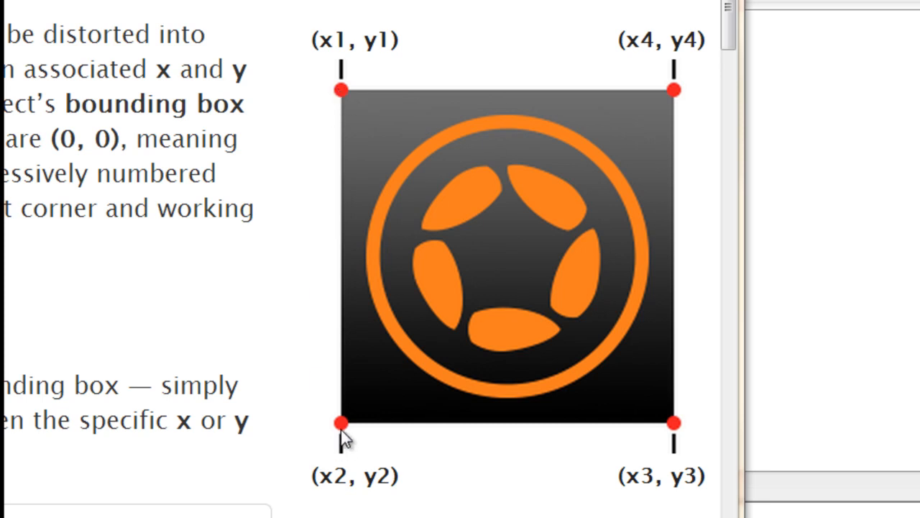
mouse_move(683, 444)
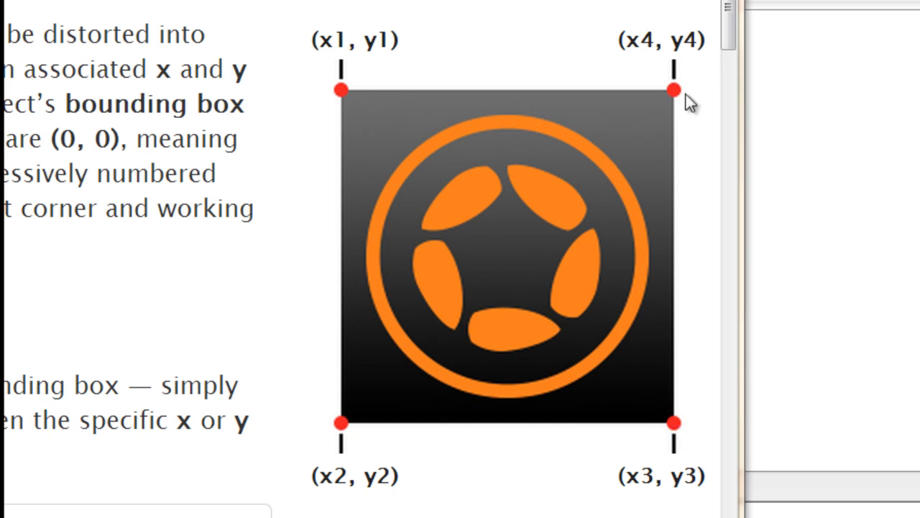
mouse_move(682, 108)
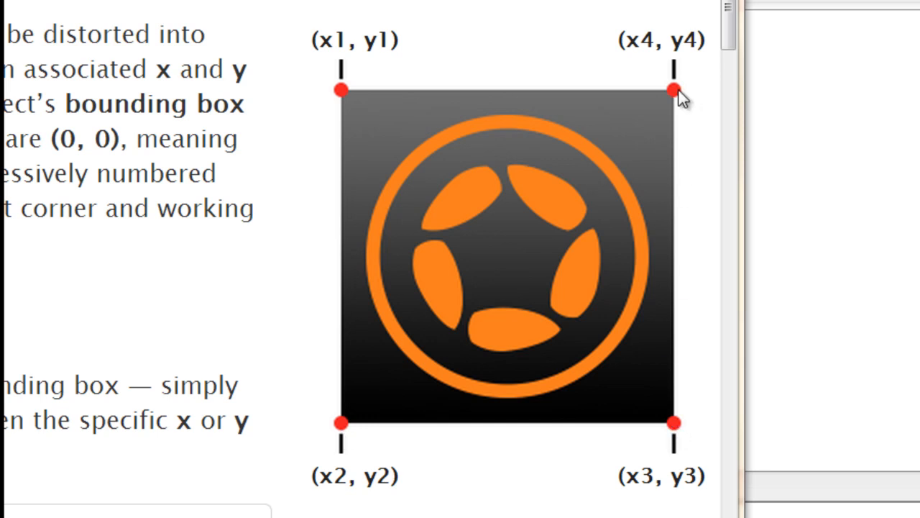
mouse_move(665, 119)
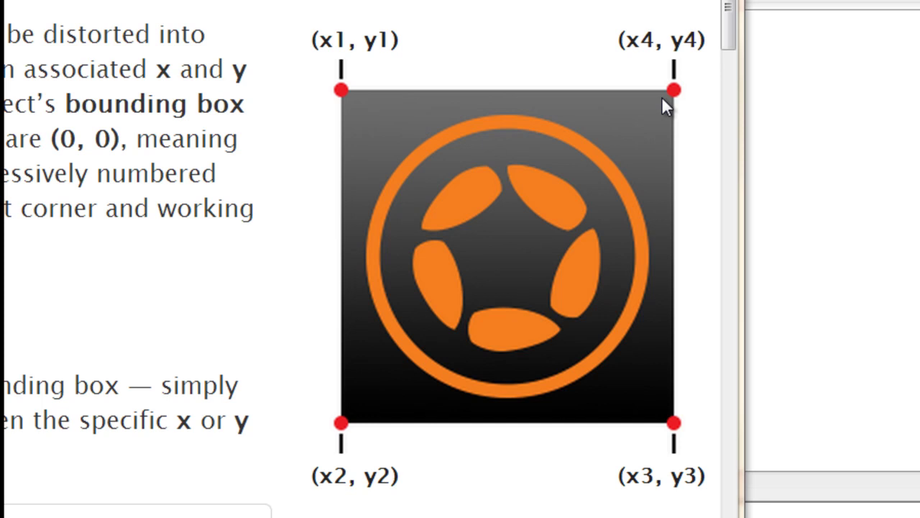
mouse_move(332, 112)
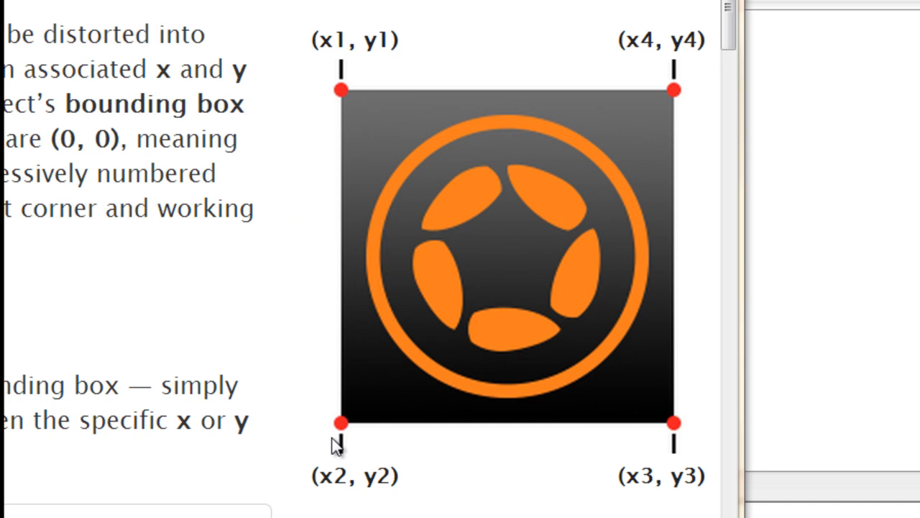
mouse_move(689, 105)
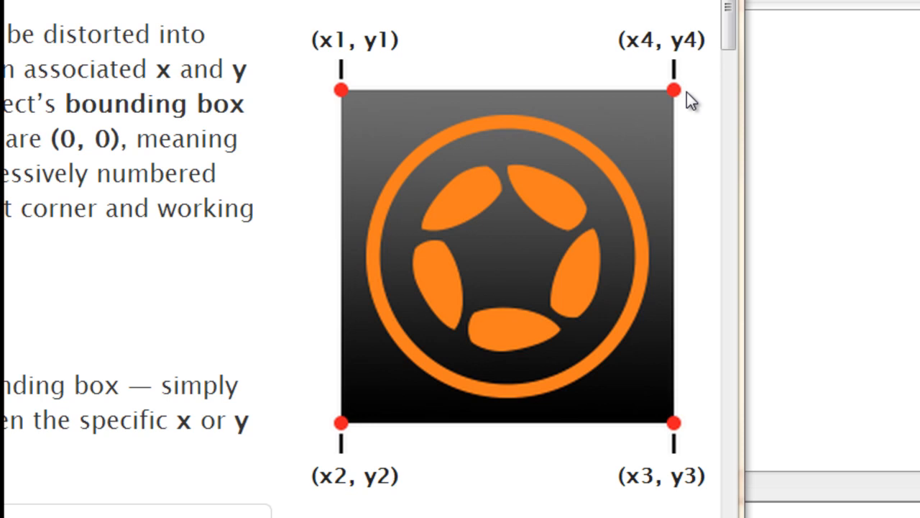
mouse_move(670, 153)
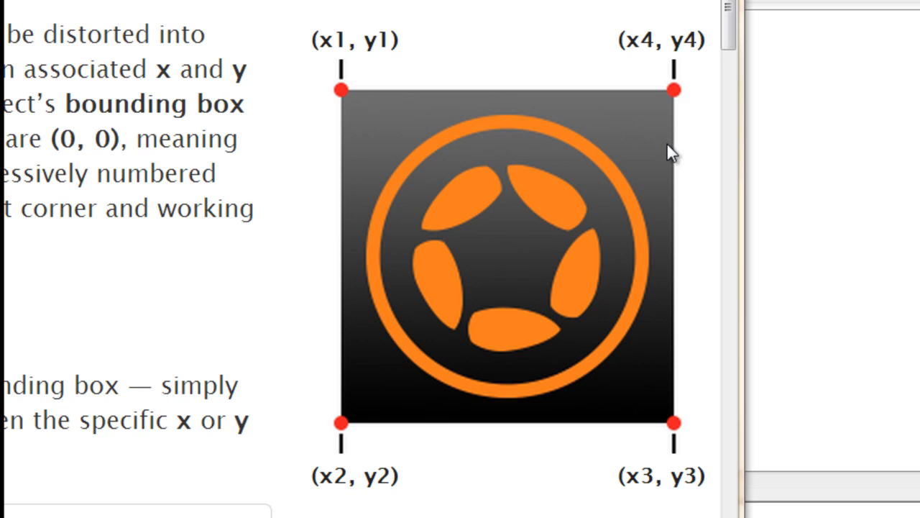
mouse_move(359, 79)
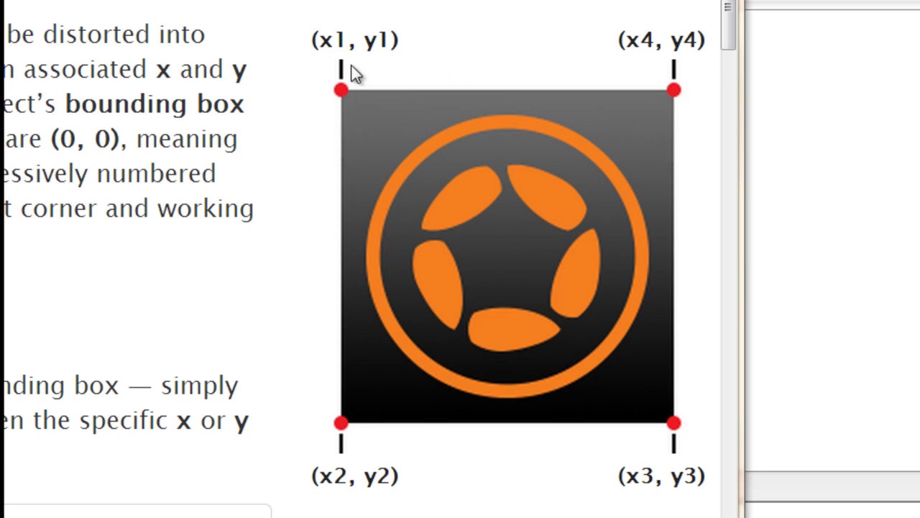
mouse_move(347, 97)
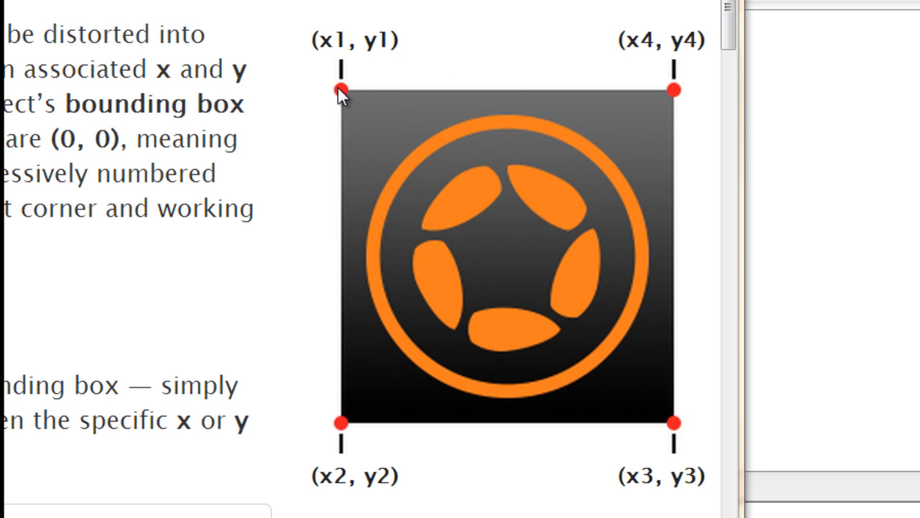
mouse_move(696, 74)
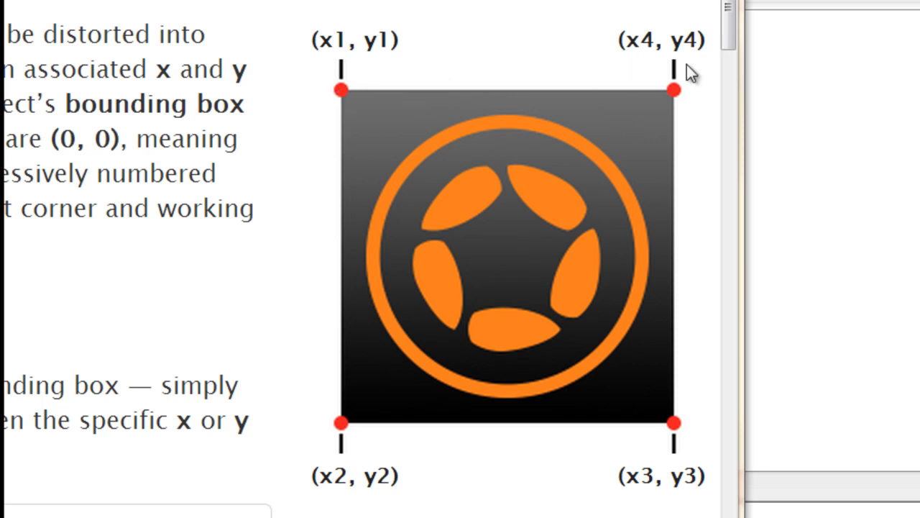
mouse_move(493, 103)
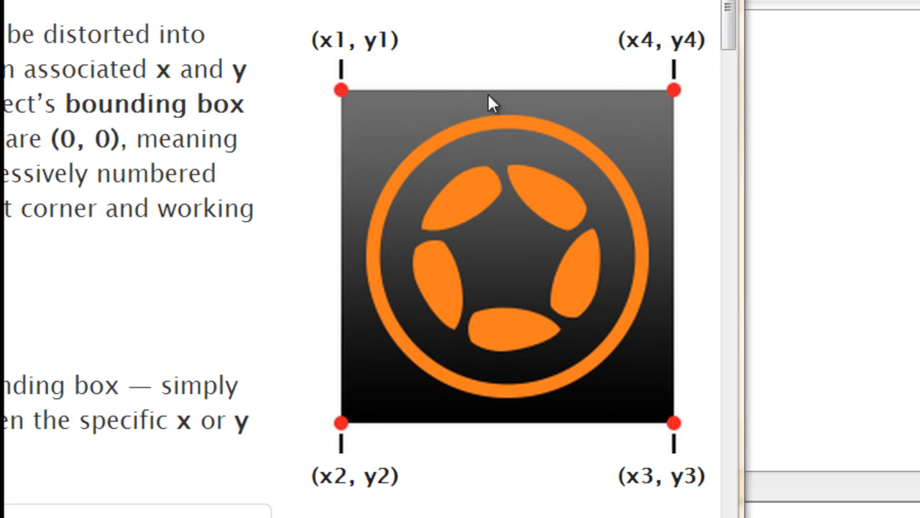
mouse_move(341, 440)
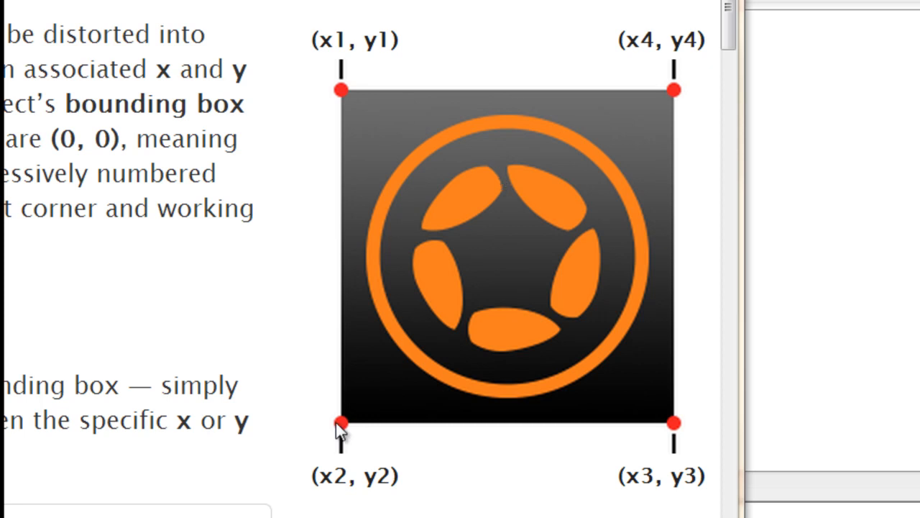
mouse_move(343, 442)
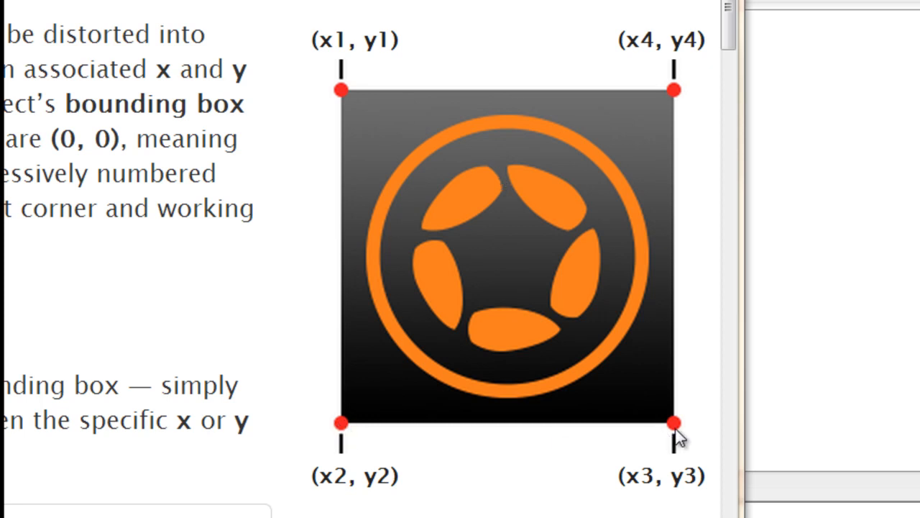
mouse_move(636, 392)
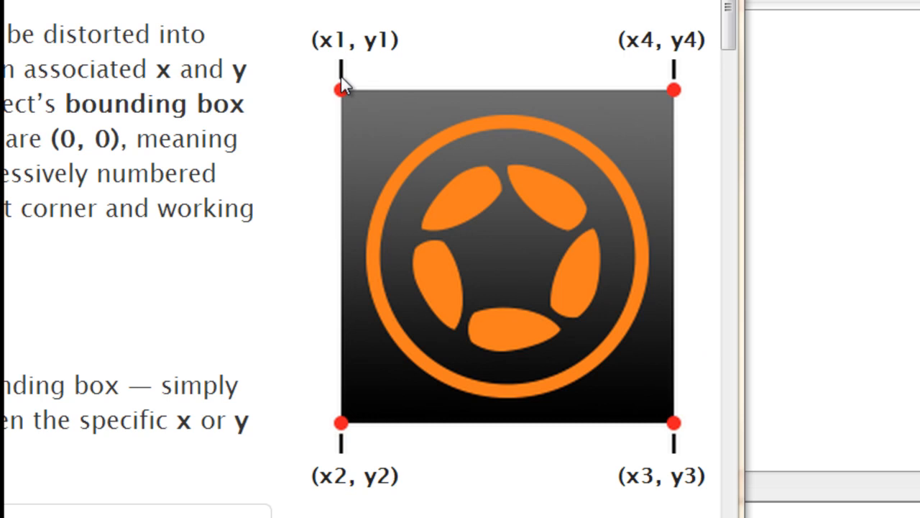
mouse_move(680, 94)
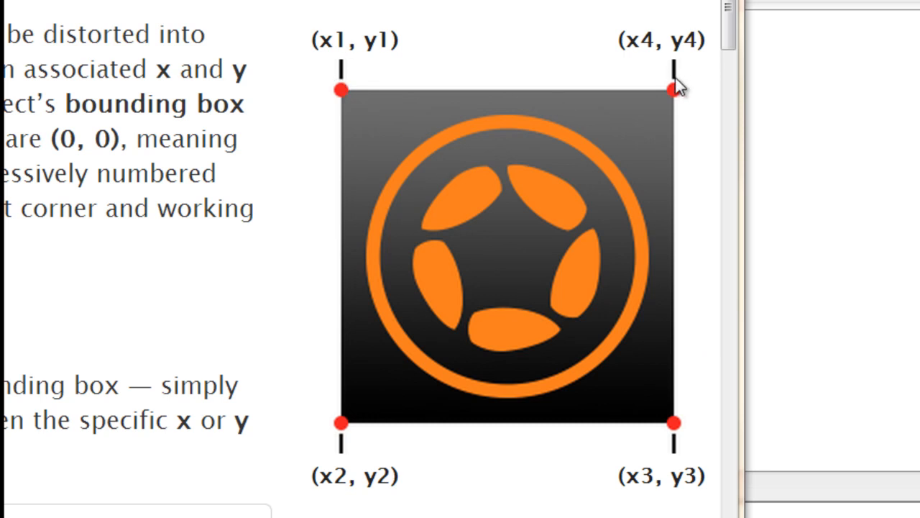
mouse_move(554, 190)
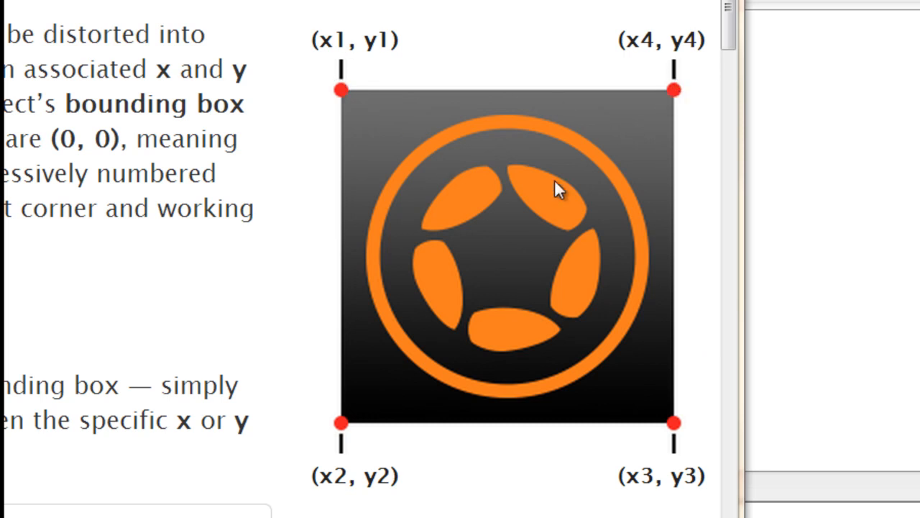
mouse_move(702, 160)
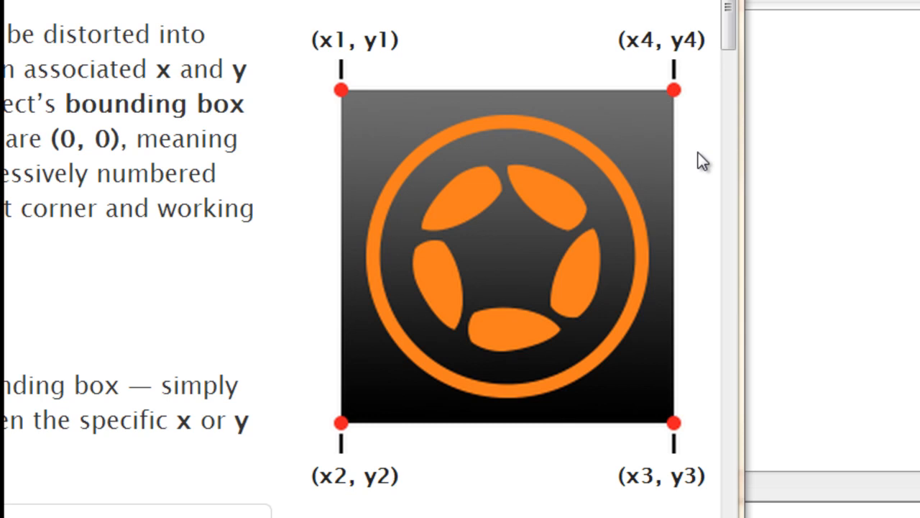
mouse_move(662, 159)
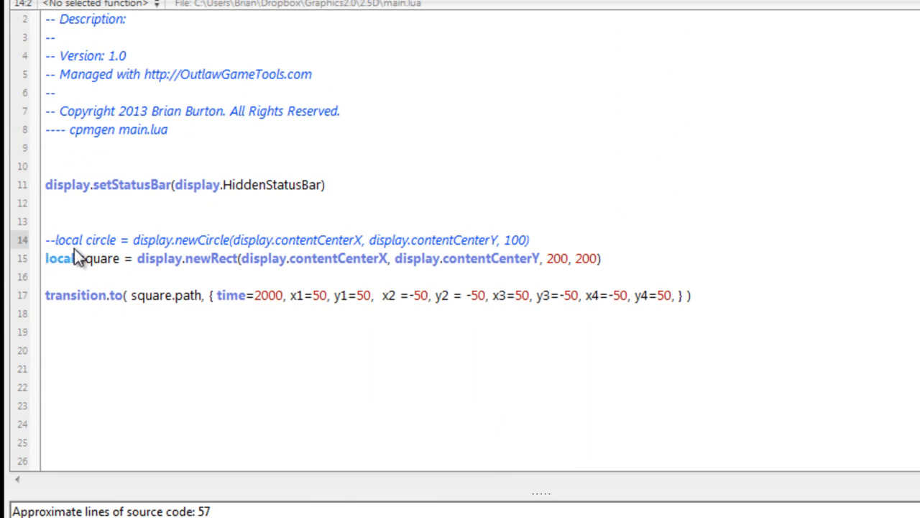
mouse_move(151, 251)
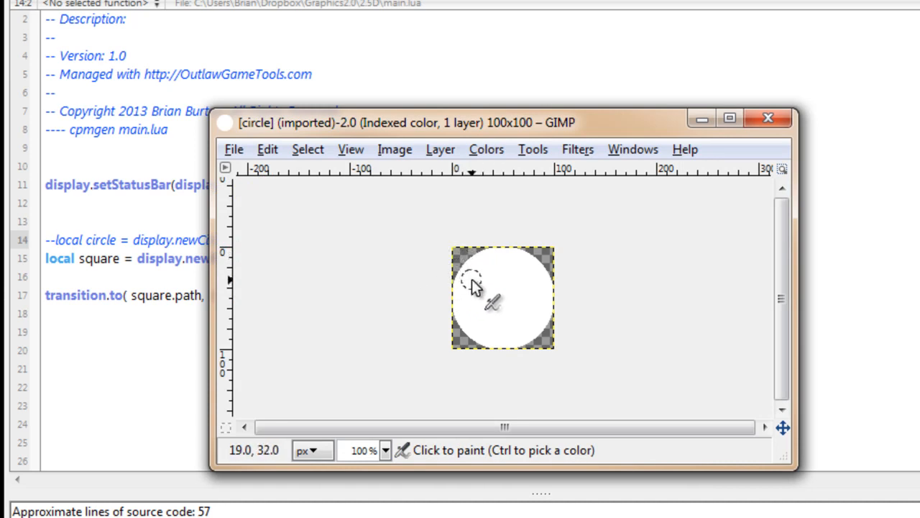
mouse_move(442, 312)
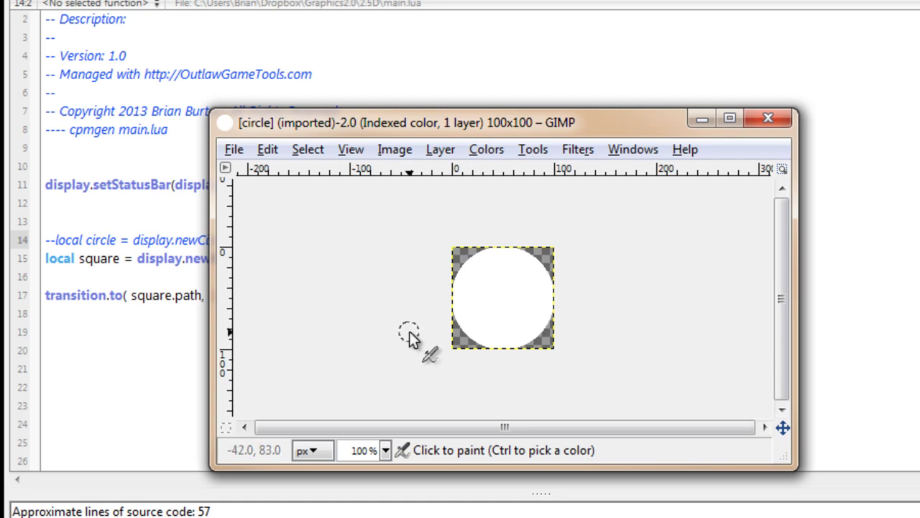
mouse_move(632, 250)
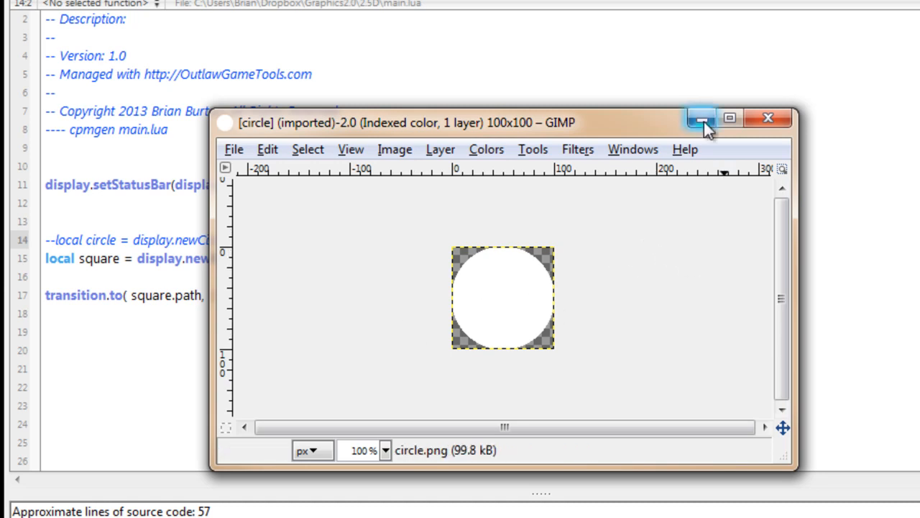
mouse_move(700, 119)
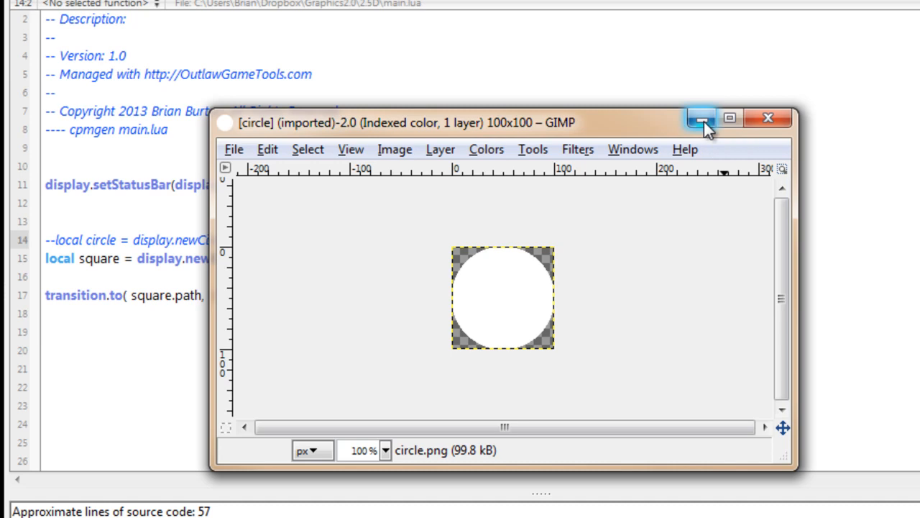
- Minimize the GIMP window showing circle.png to return to the code
click(699, 118)
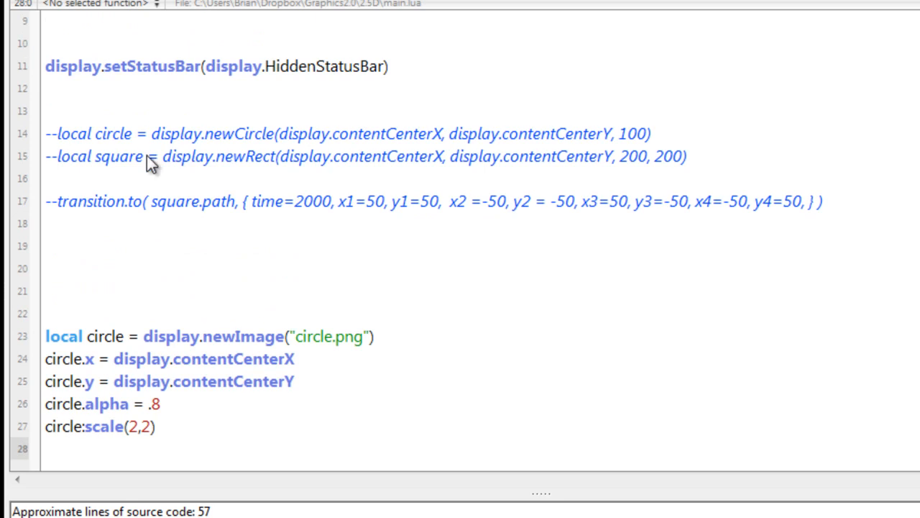
mouse_move(120, 167)
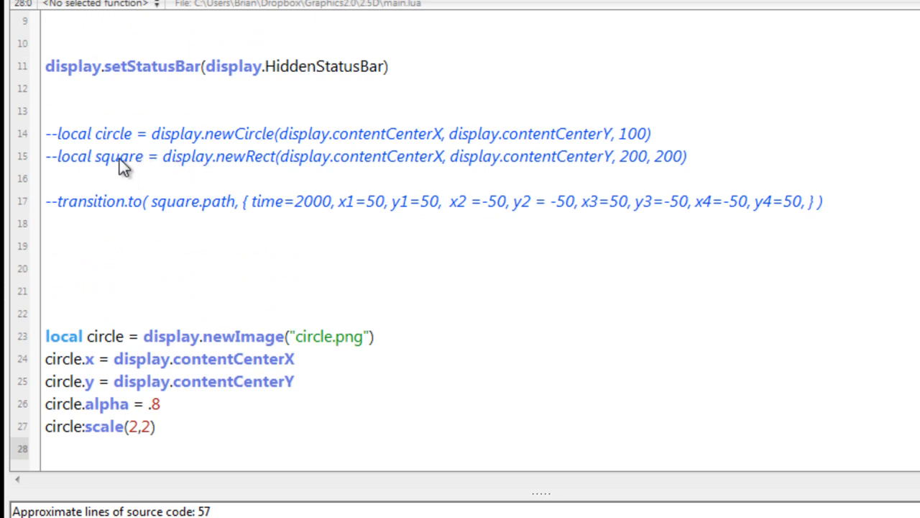
mouse_move(129, 157)
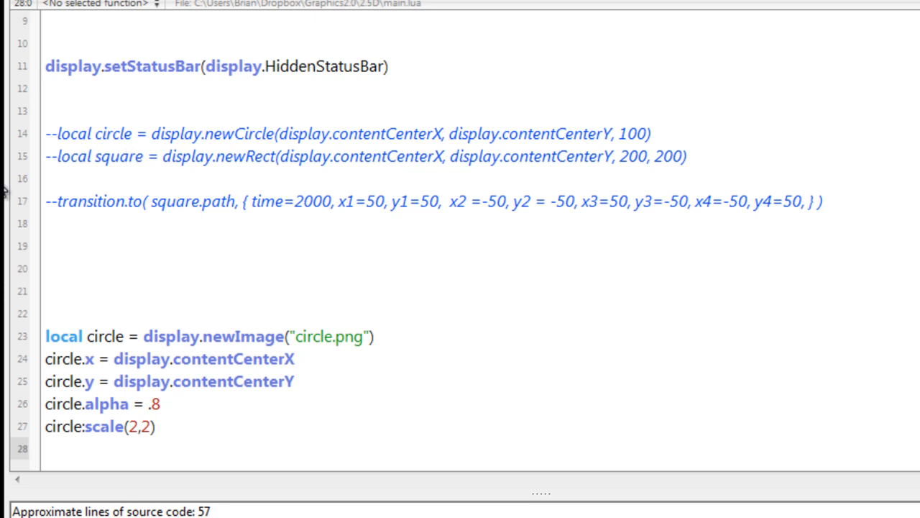
mouse_move(177, 357)
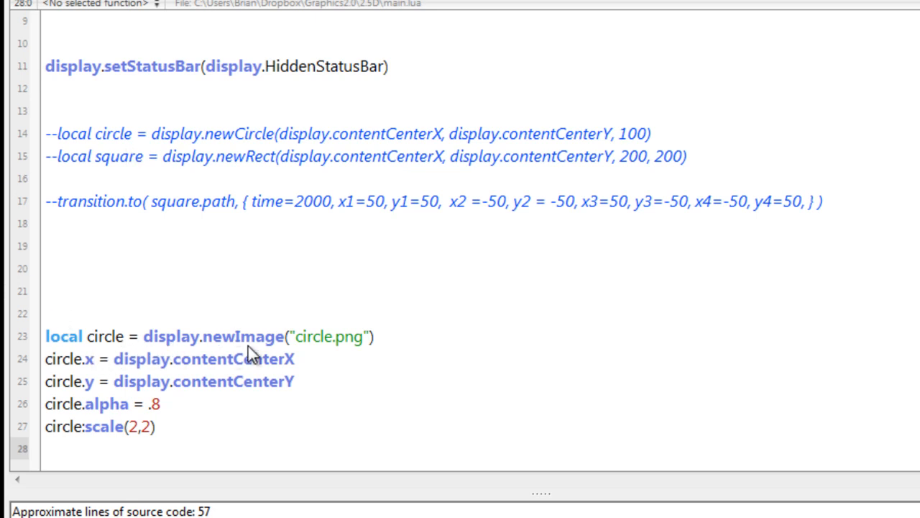
mouse_move(268, 379)
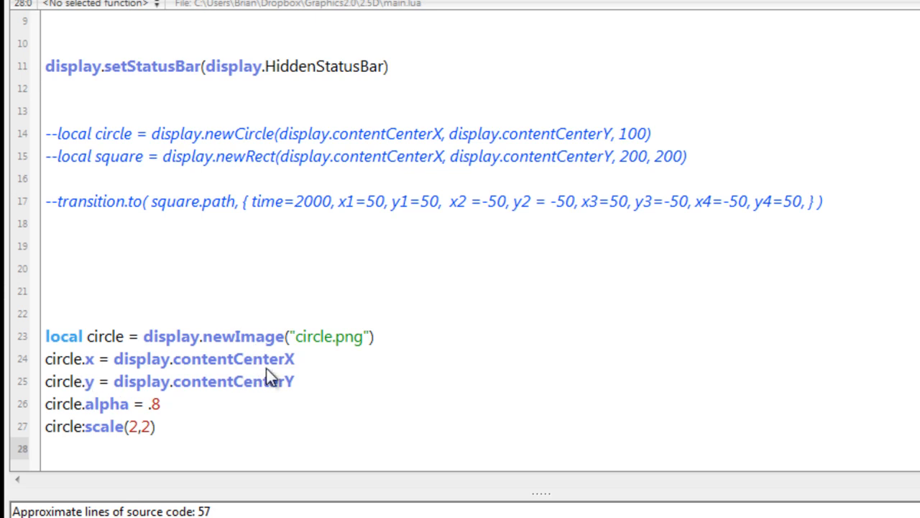
mouse_move(78, 430)
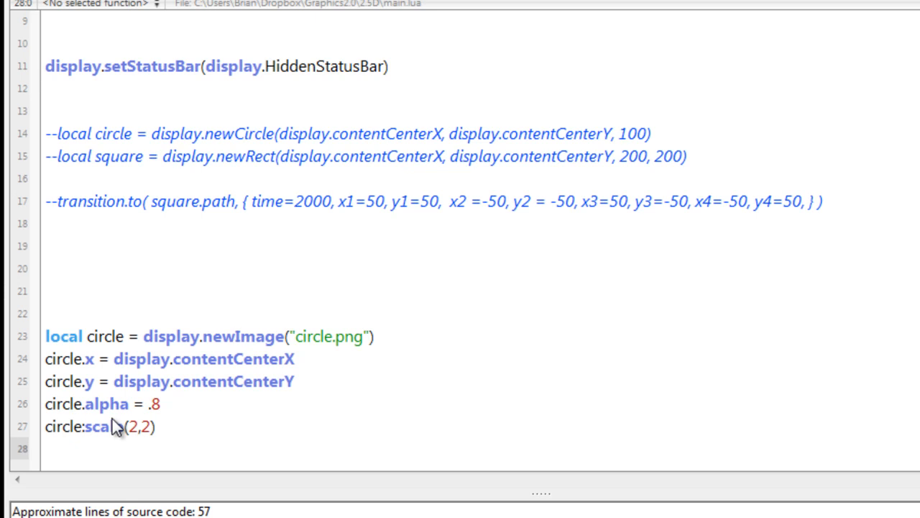
mouse_move(154, 429)
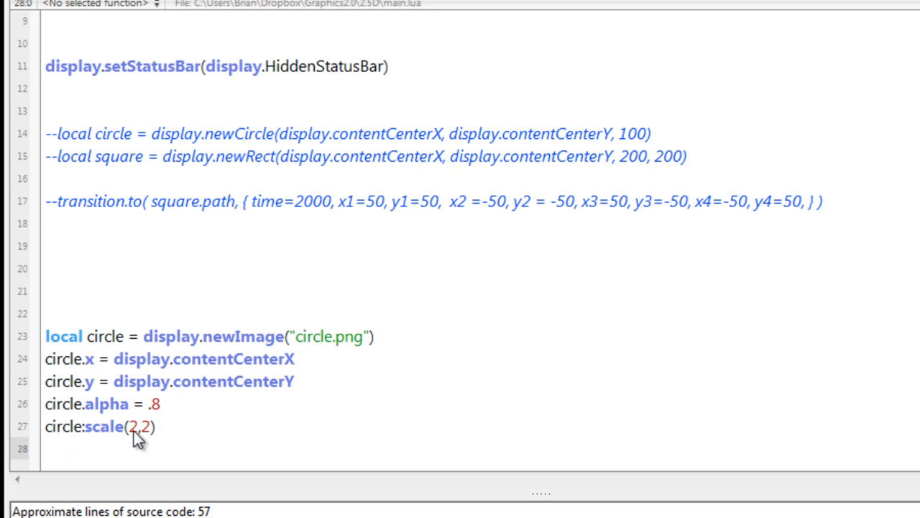
mouse_move(64, 245)
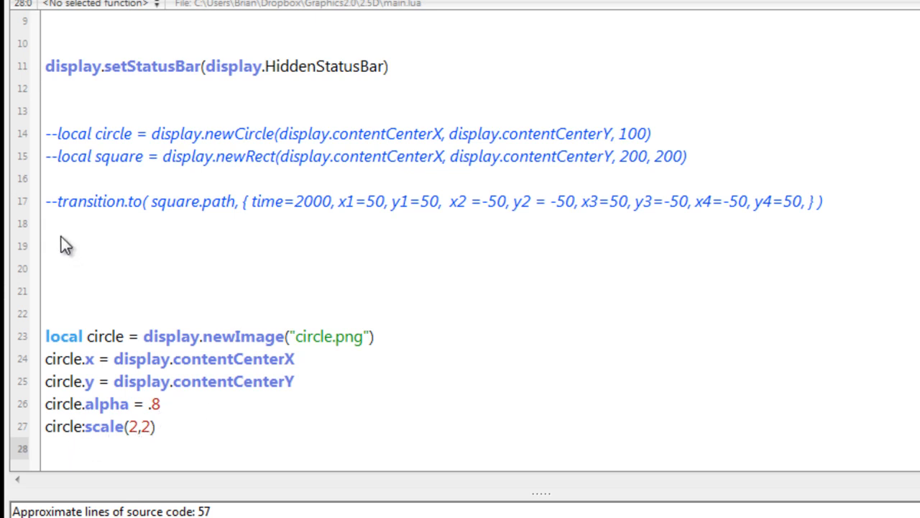
click(59, 201)
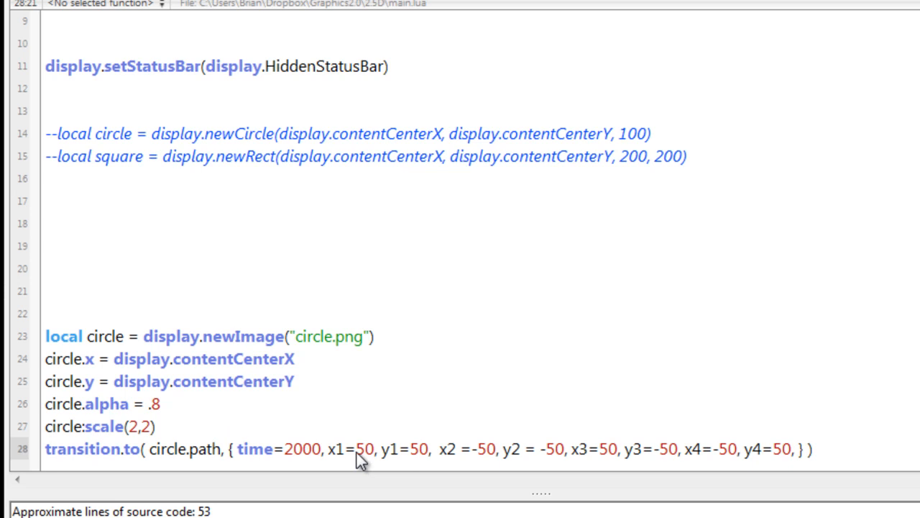
mouse_move(368, 470)
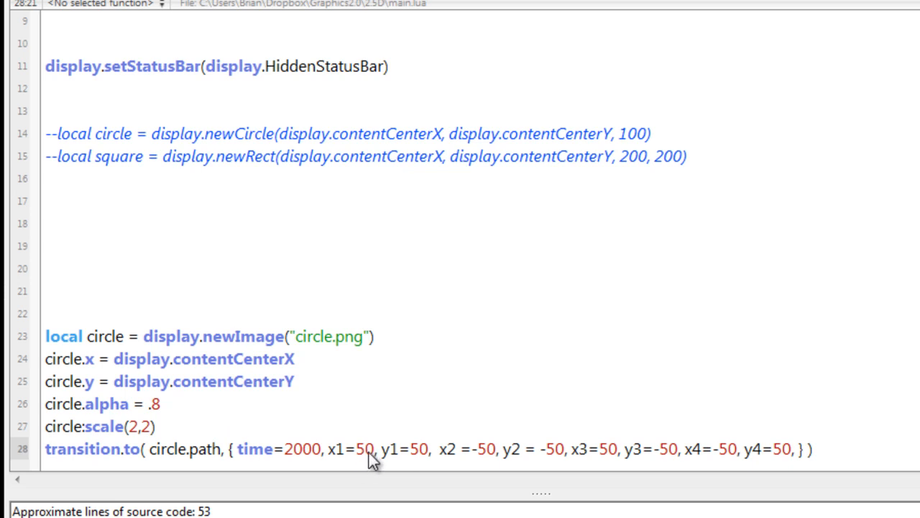
mouse_move(405, 469)
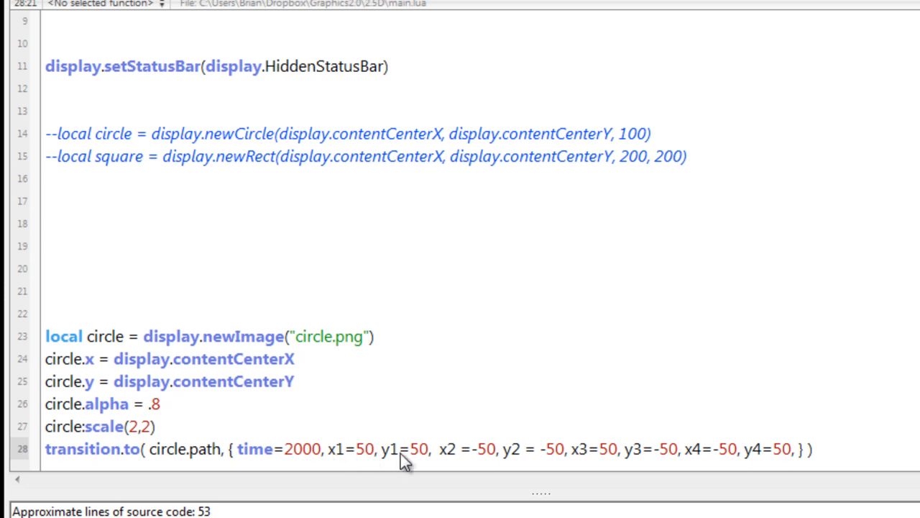
mouse_move(361, 468)
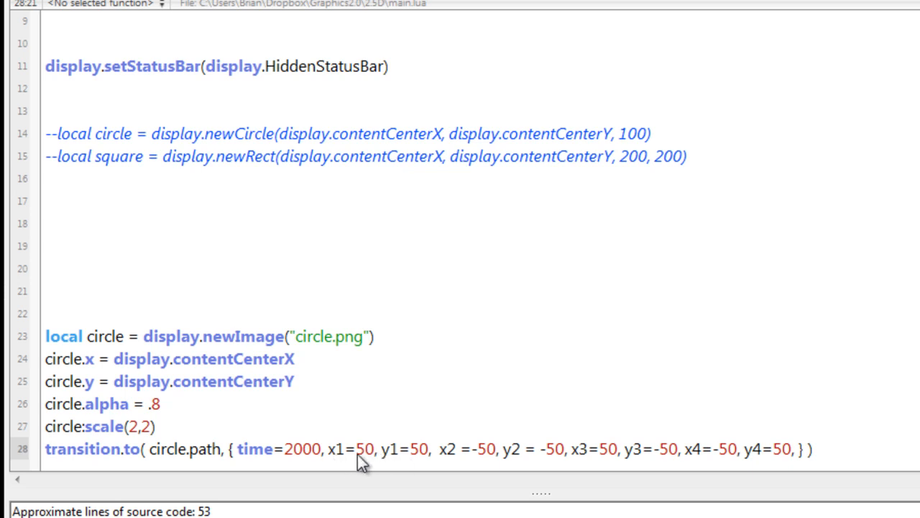
mouse_move(421, 475)
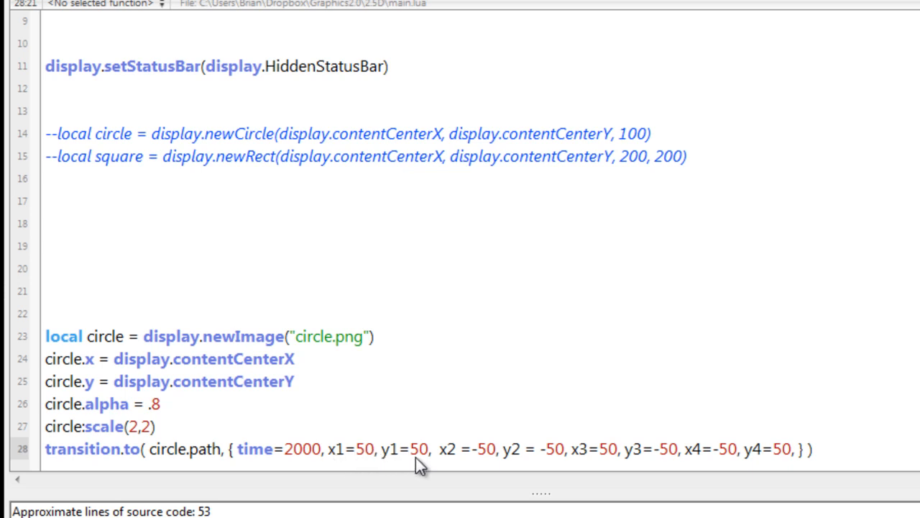
mouse_move(459, 467)
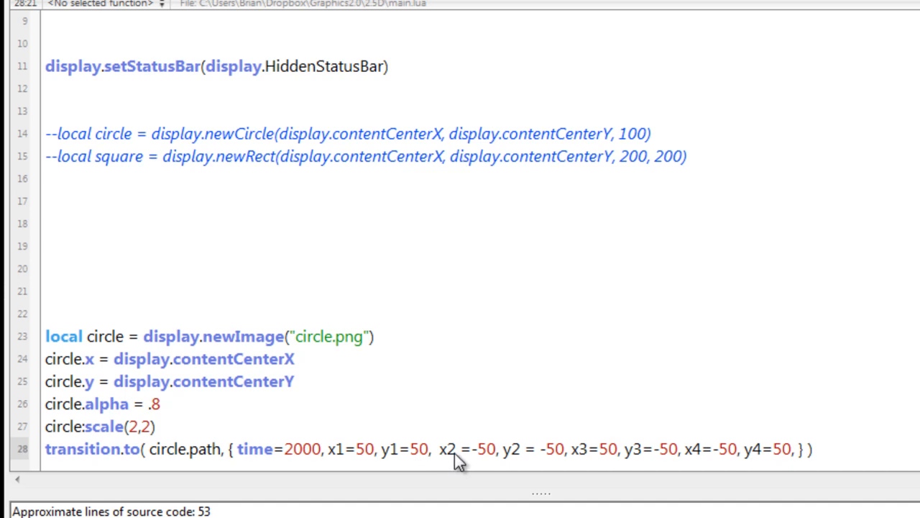
mouse_move(573, 461)
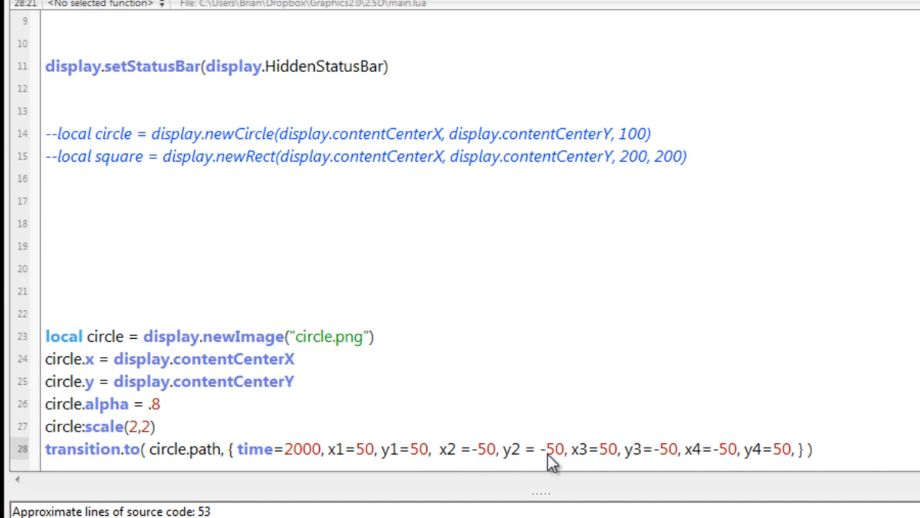
mouse_move(586, 470)
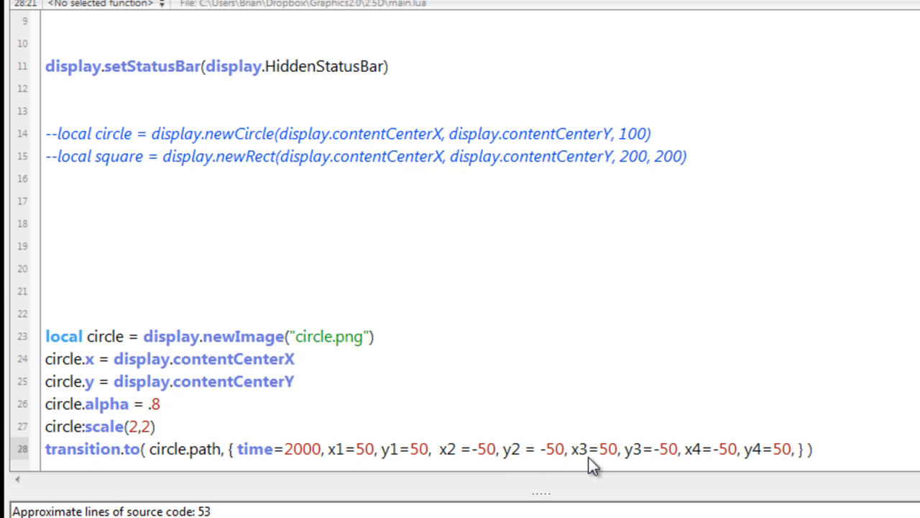
mouse_move(609, 465)
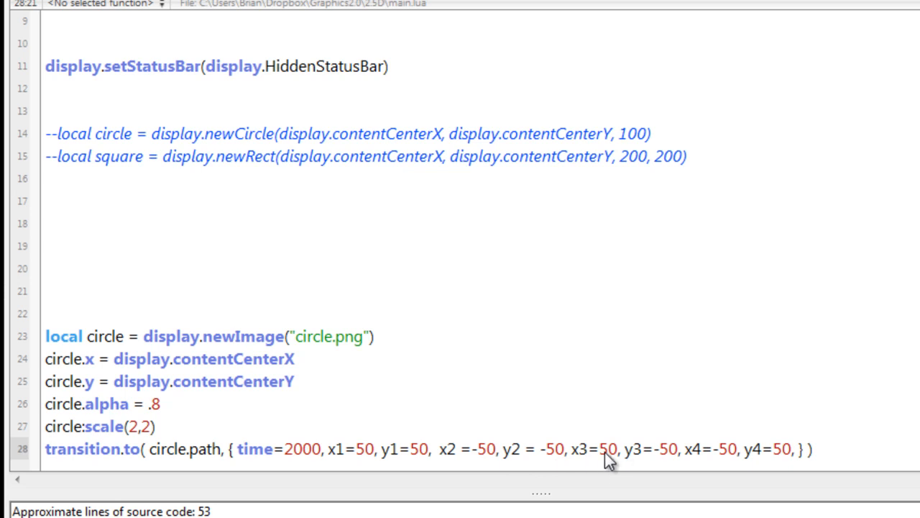
mouse_move(654, 456)
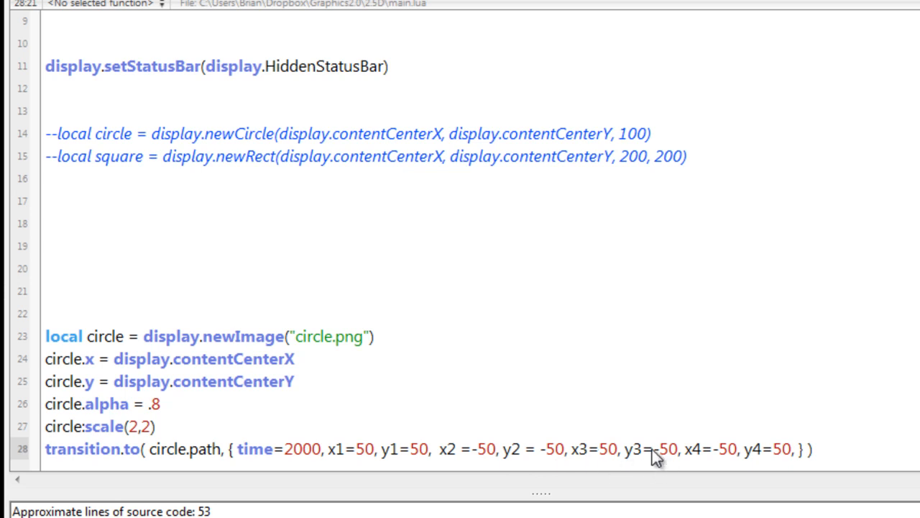
mouse_move(733, 460)
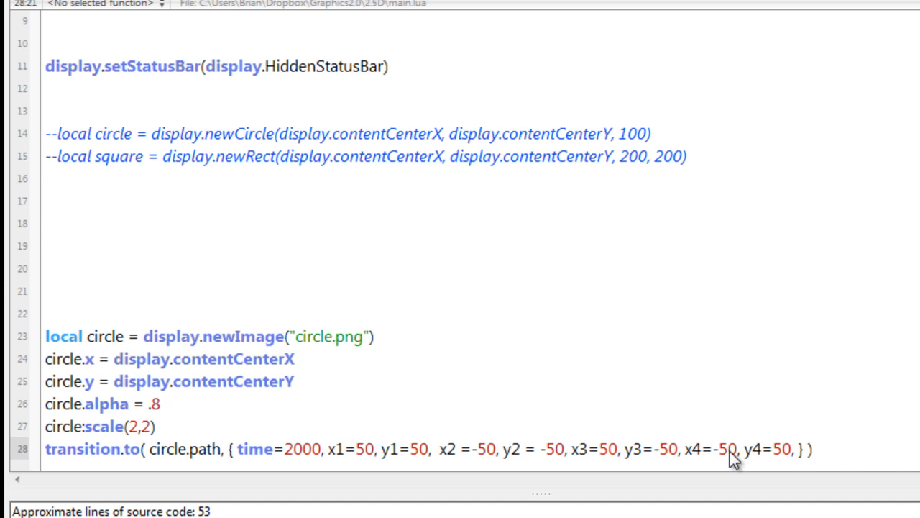
mouse_move(781, 466)
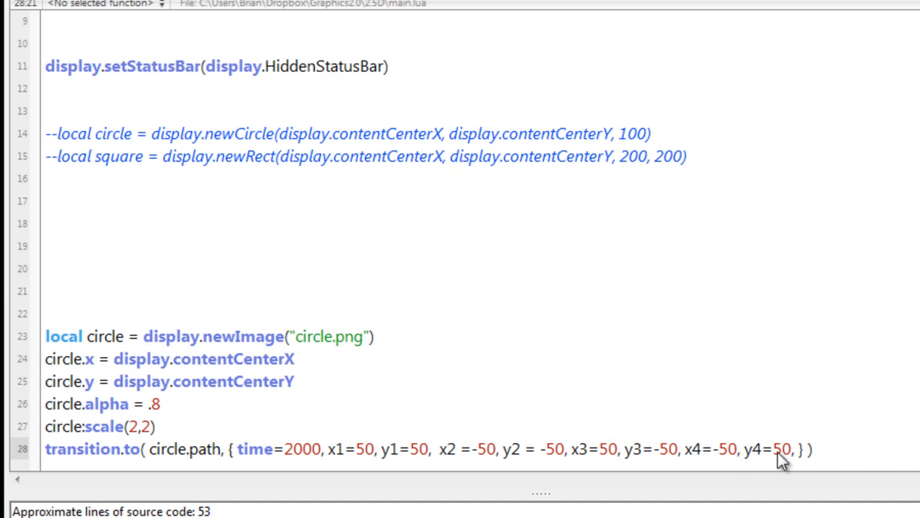
mouse_move(422, 463)
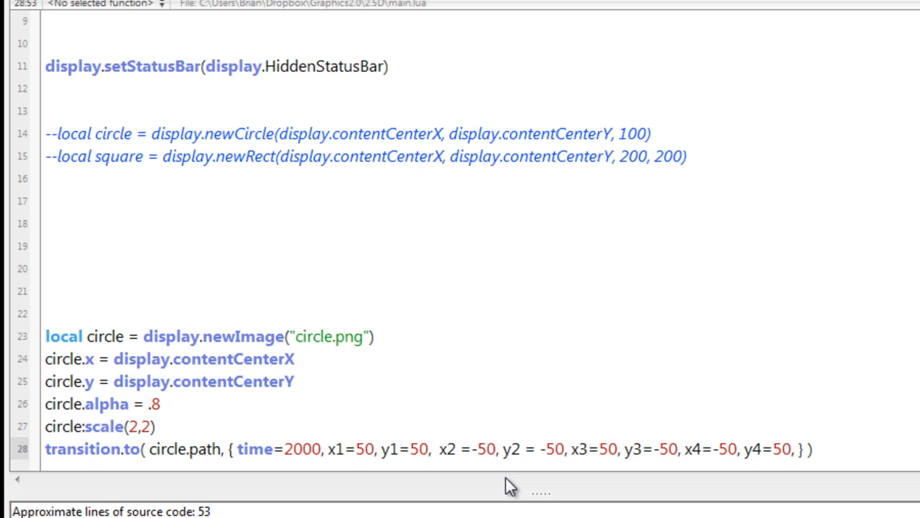
mouse_move(381, 468)
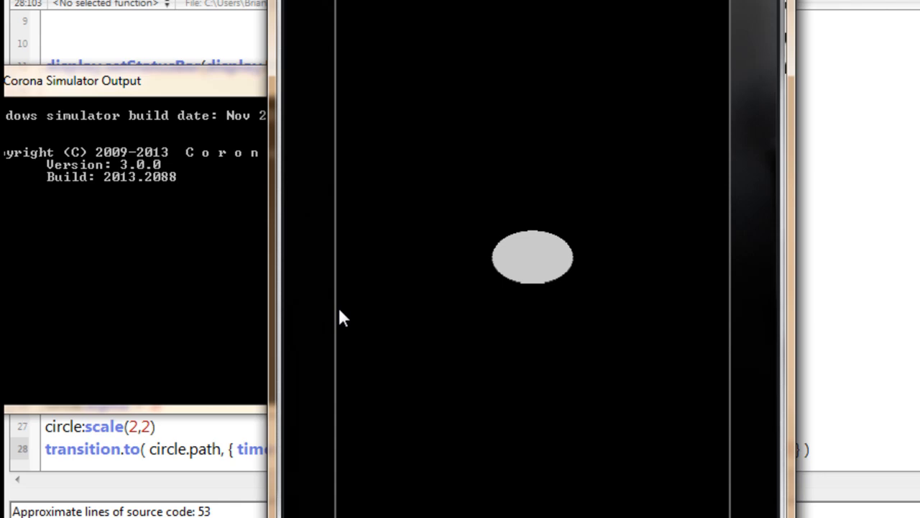
mouse_move(392, 303)
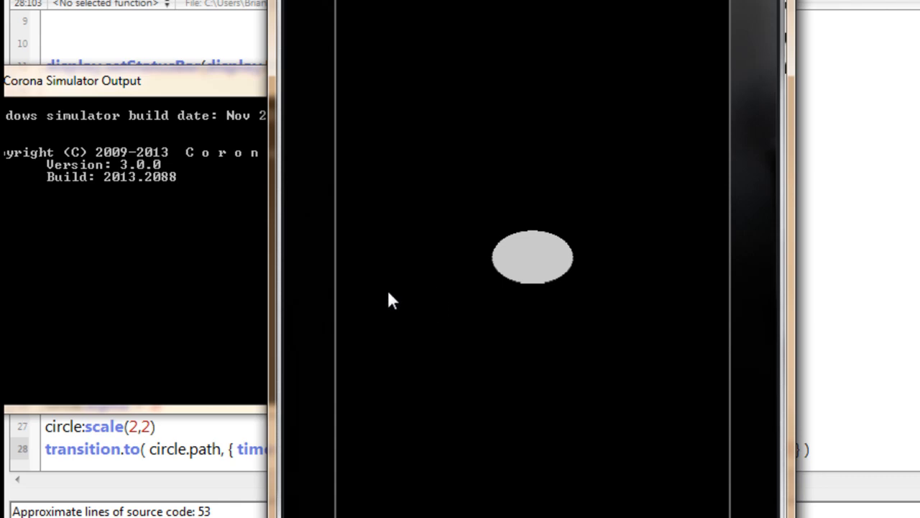
mouse_move(387, 300)
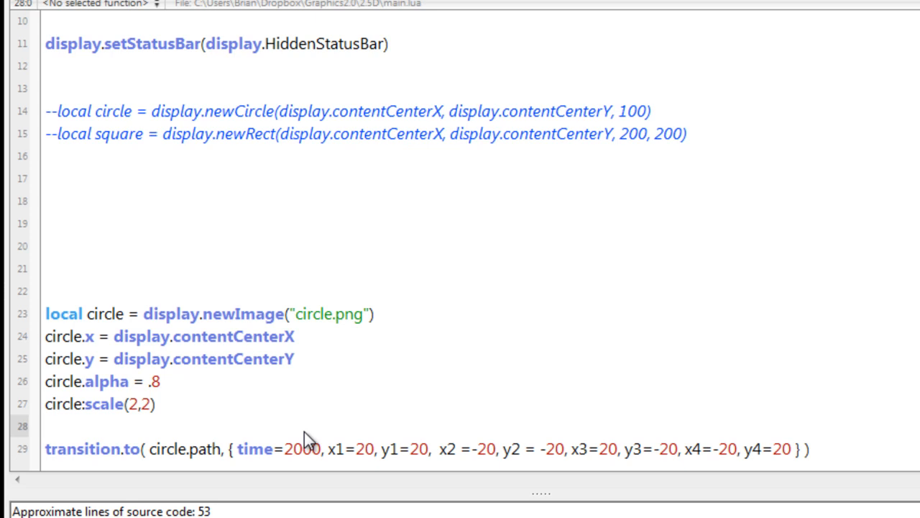
- Add w=circle.width*.33 and h=circle.height*.33 variables
text(w=)
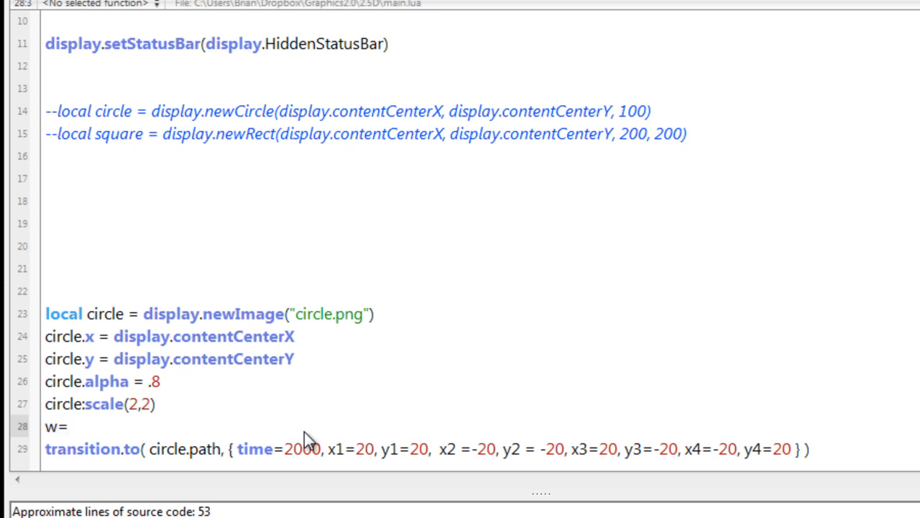
text(circle.widt)
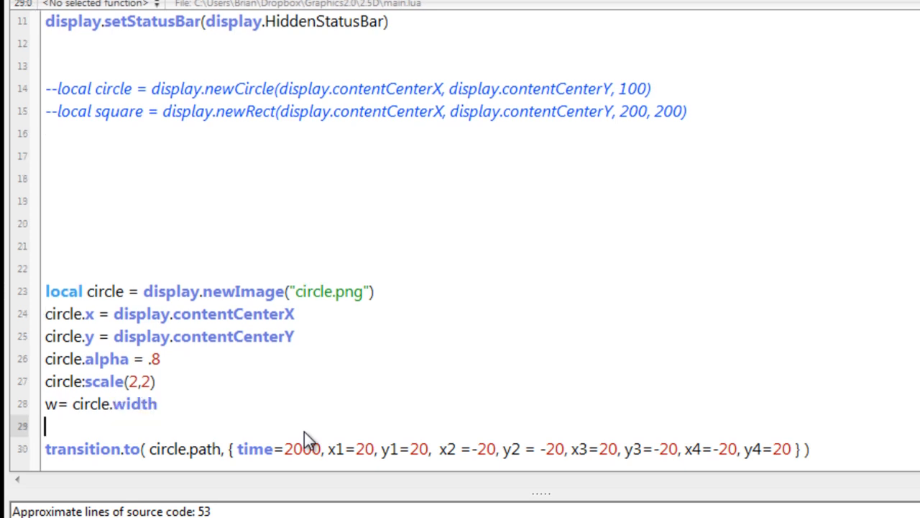
text(h=)
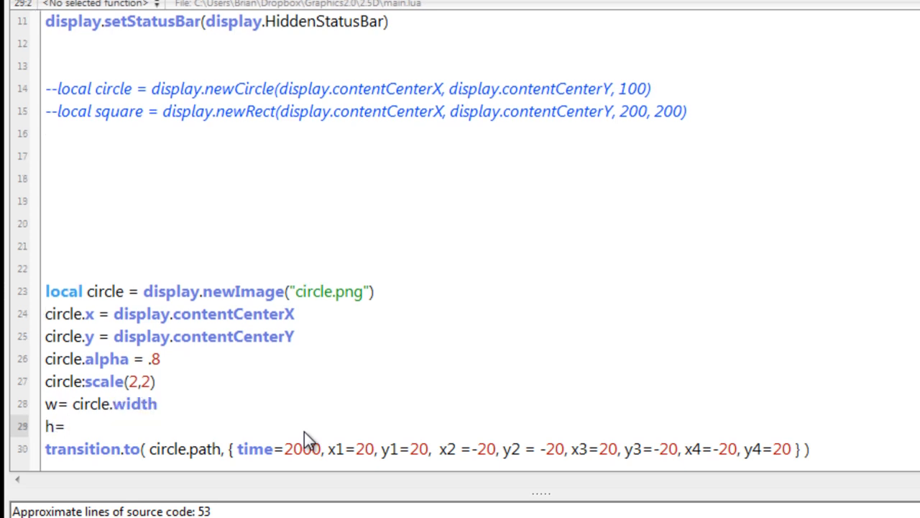
text(circle.height)
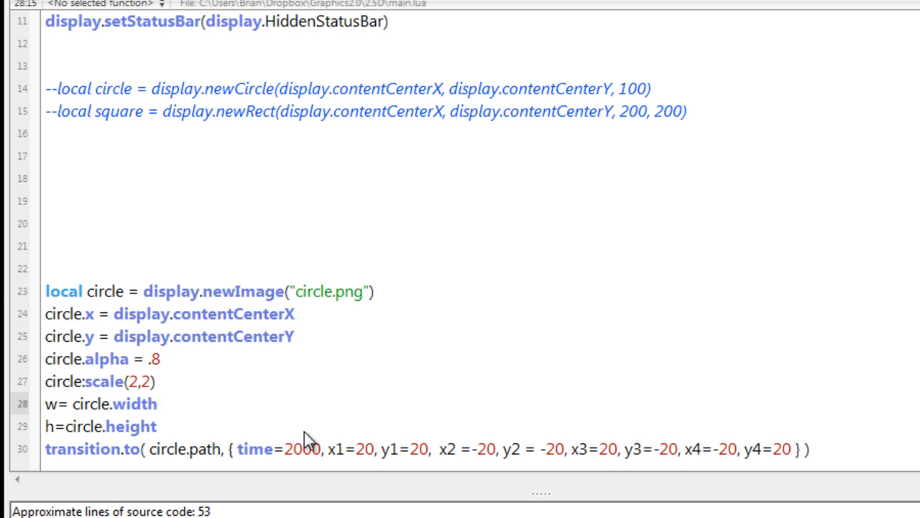
text(*)
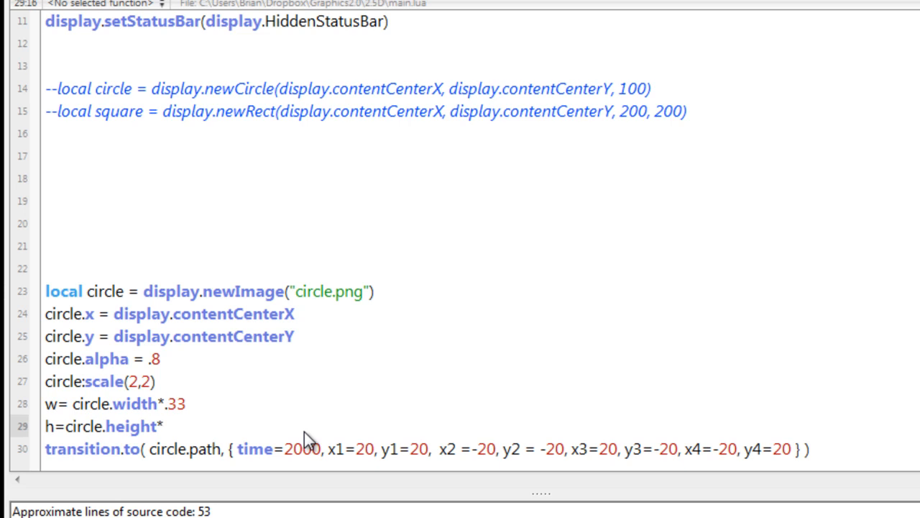
text(.33)
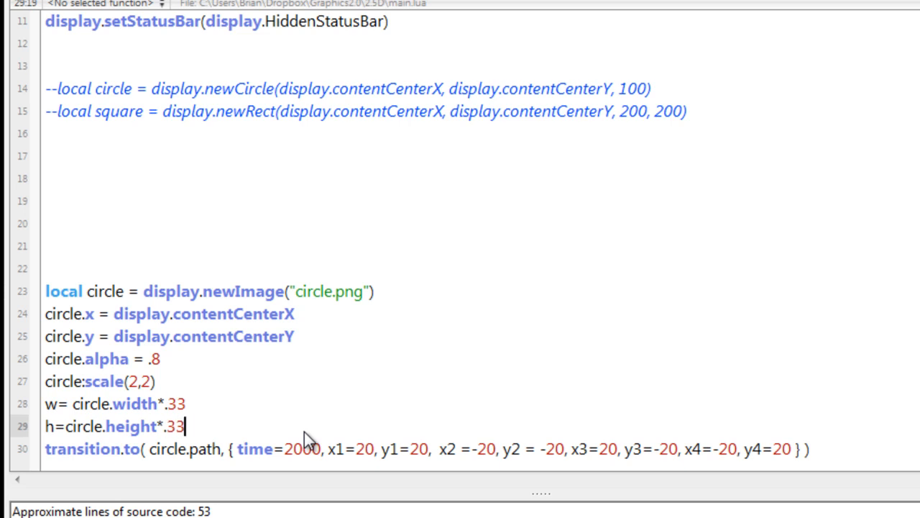
mouse_move(381, 460)
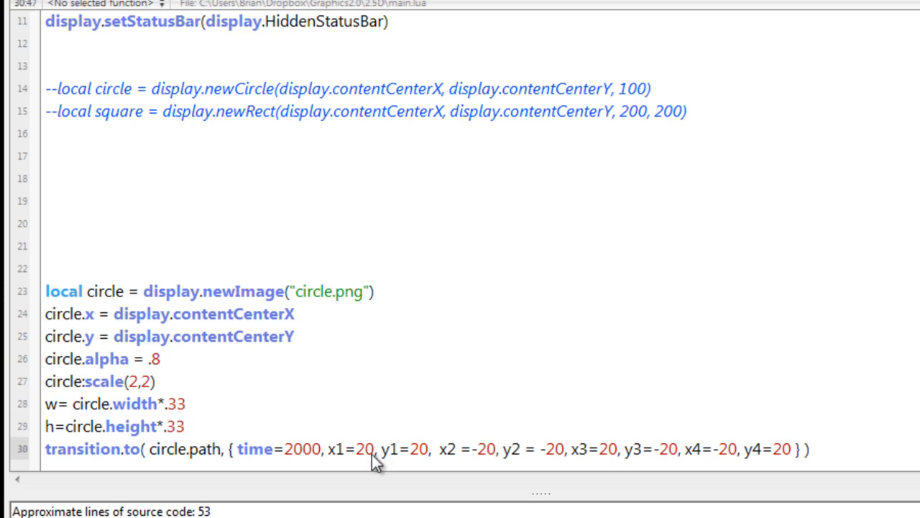
- Replace the fixed 20 offsets in transition.to with w and h
key(BackSpace)
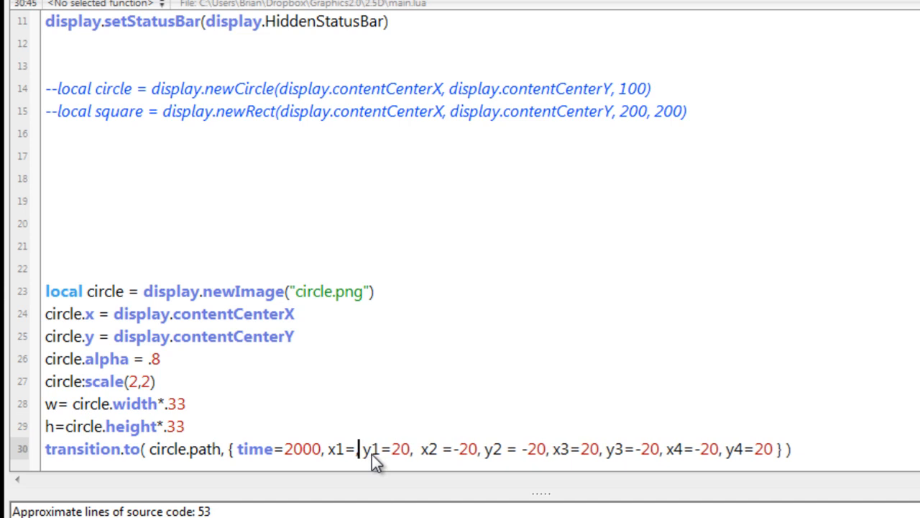
text(w,)
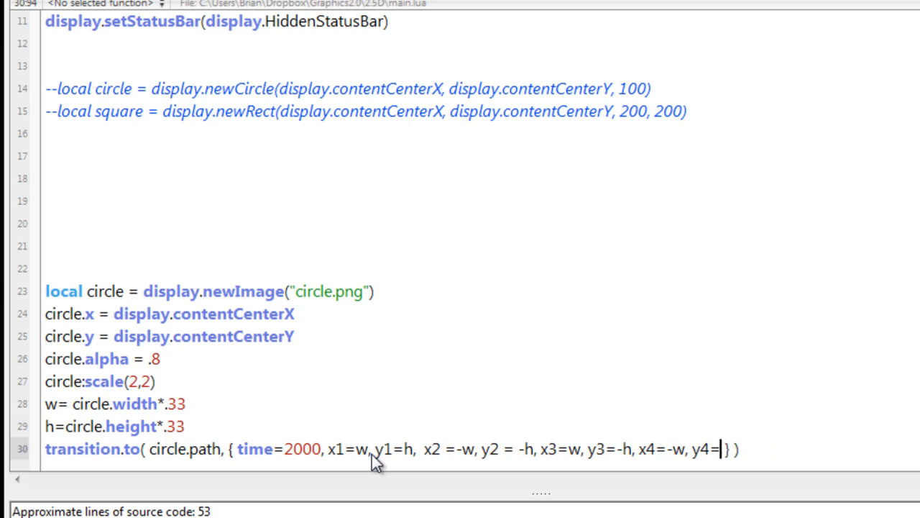
text(h)
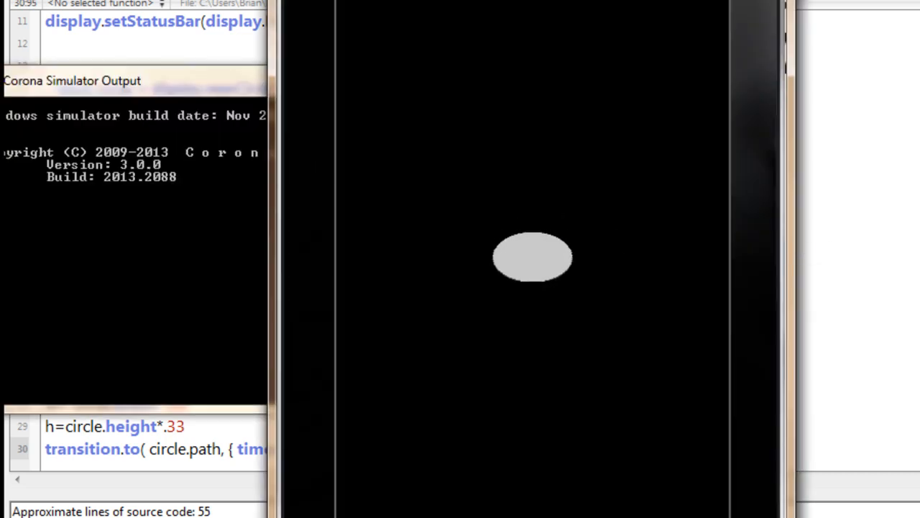
mouse_move(629, 268)
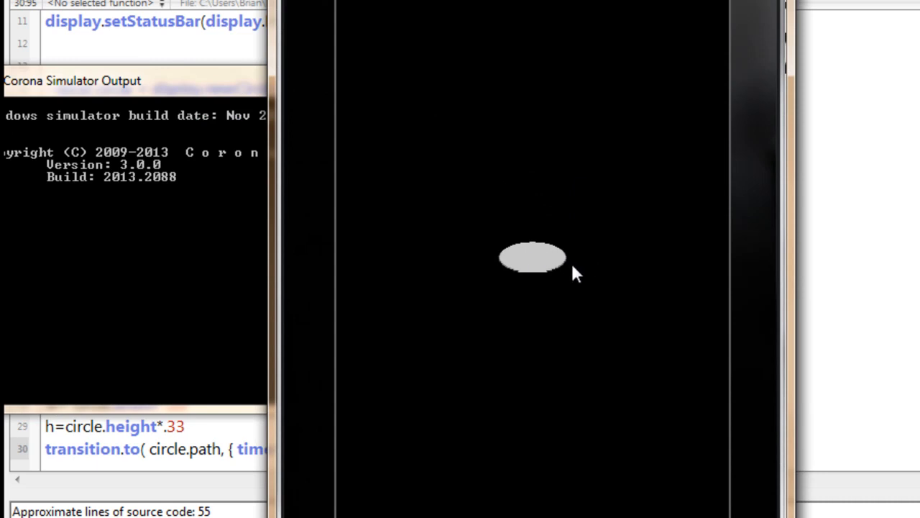
mouse_move(614, 208)
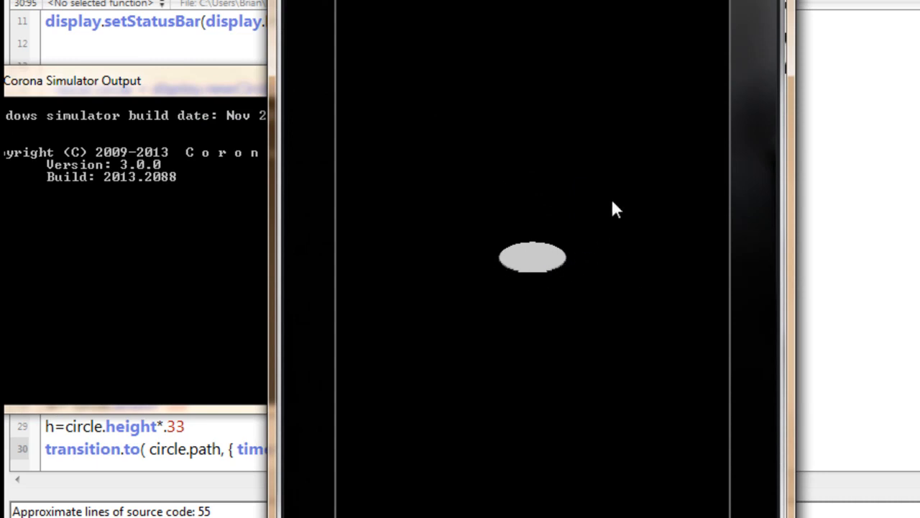
mouse_move(580, 251)
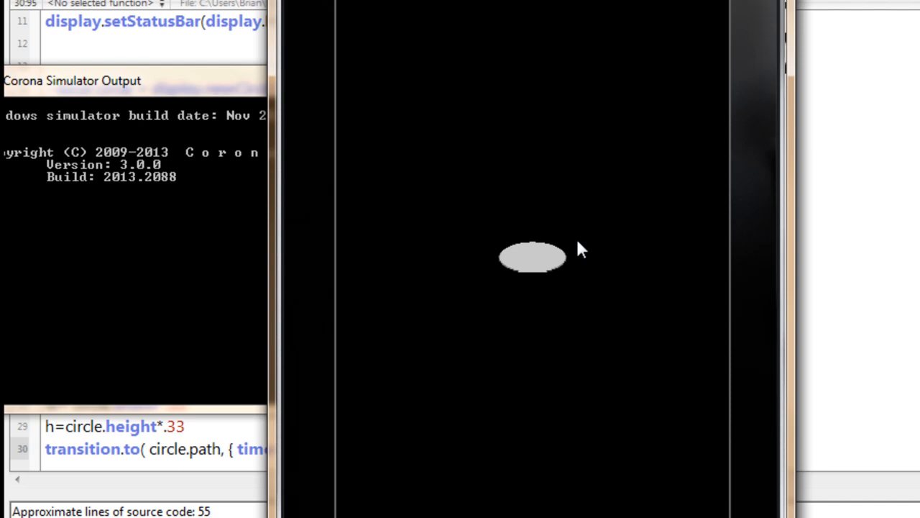
mouse_move(572, 250)
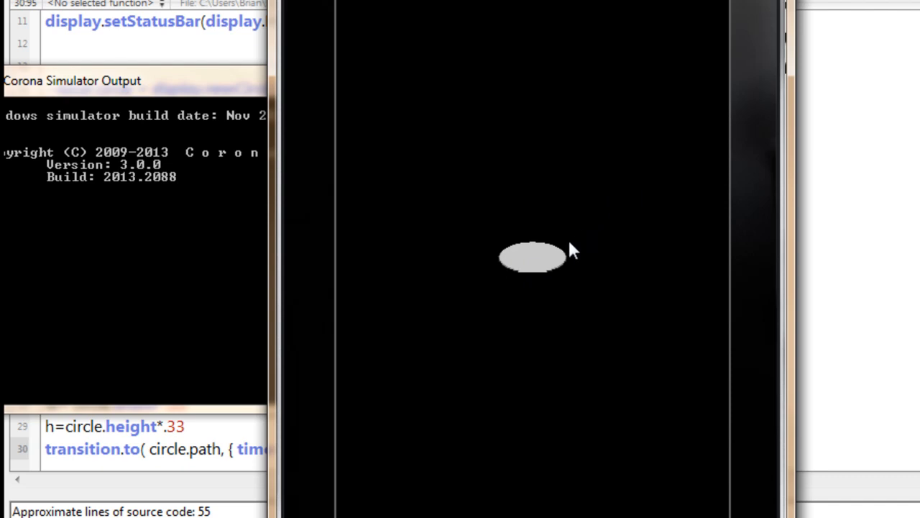
mouse_move(639, 234)
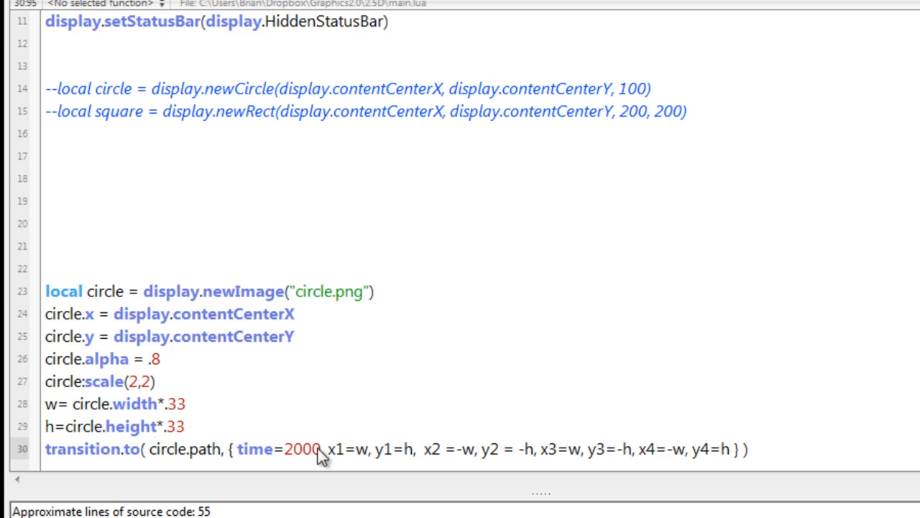
mouse_move(273, 428)
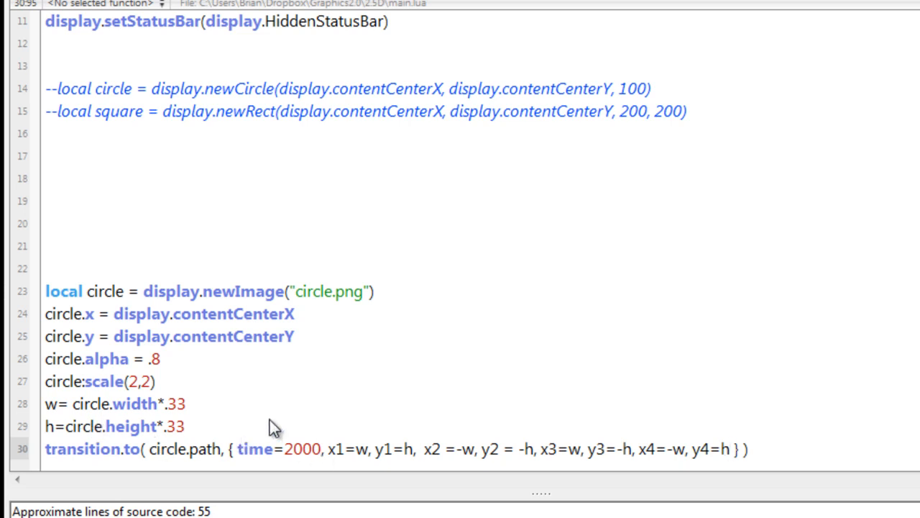